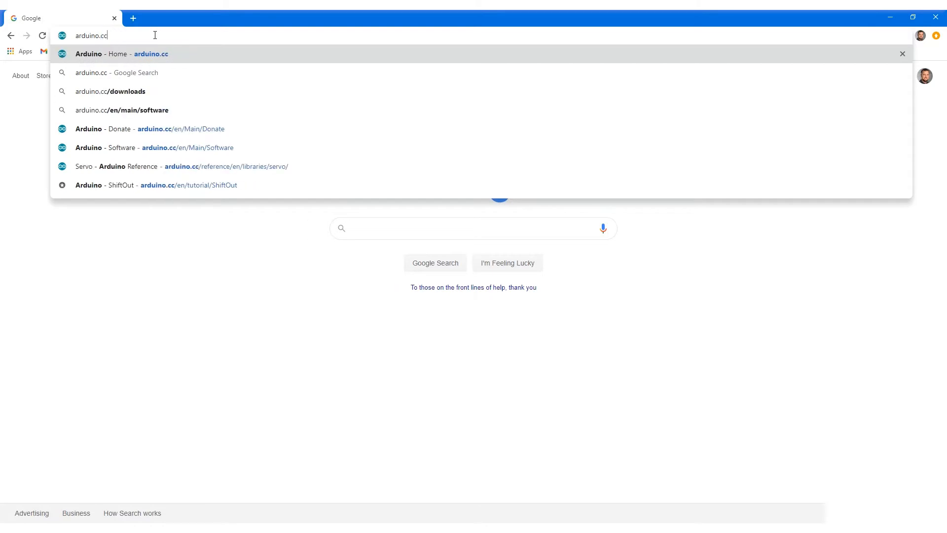
From arduino.cc, reach Software > Downloads and choose the Windows installer for Arduino IDE 1.8.13.
click(114, 53)
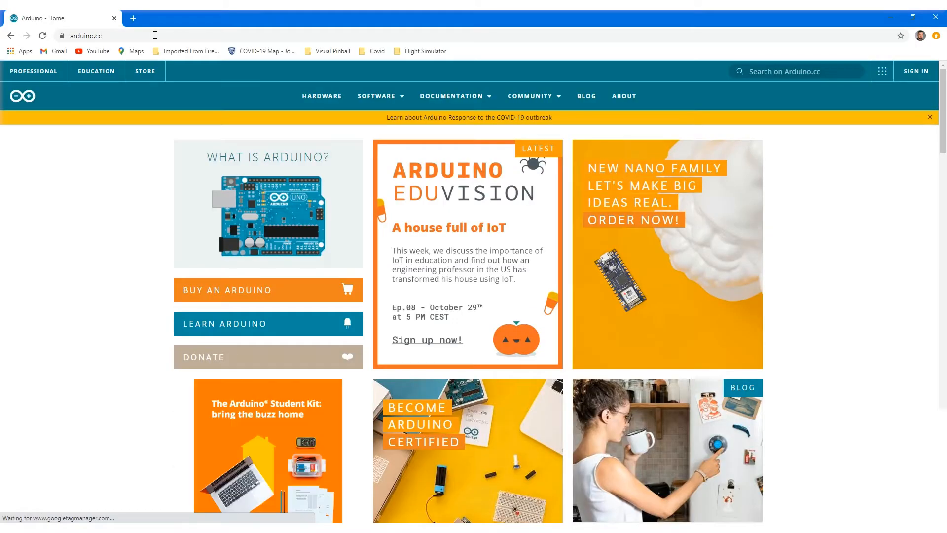
mouse_move(143, 229)
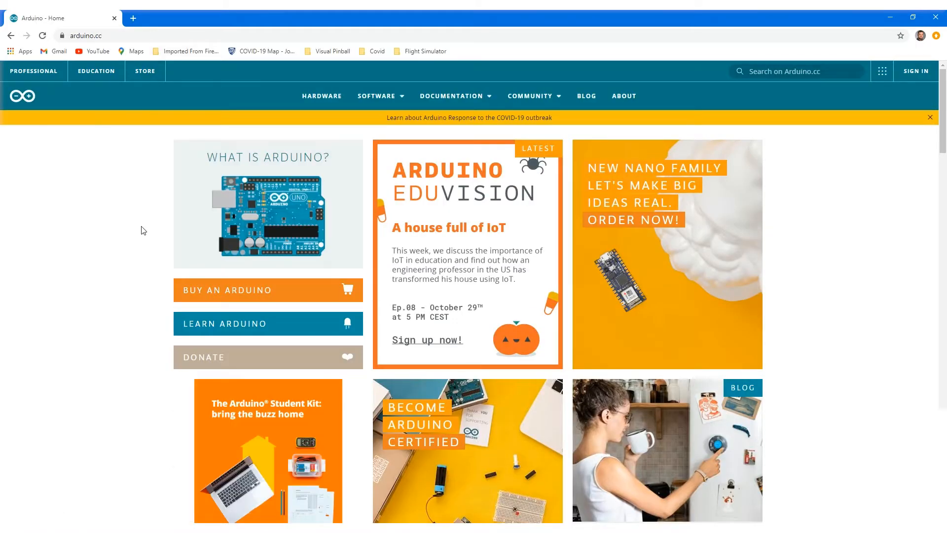
click(375, 96)
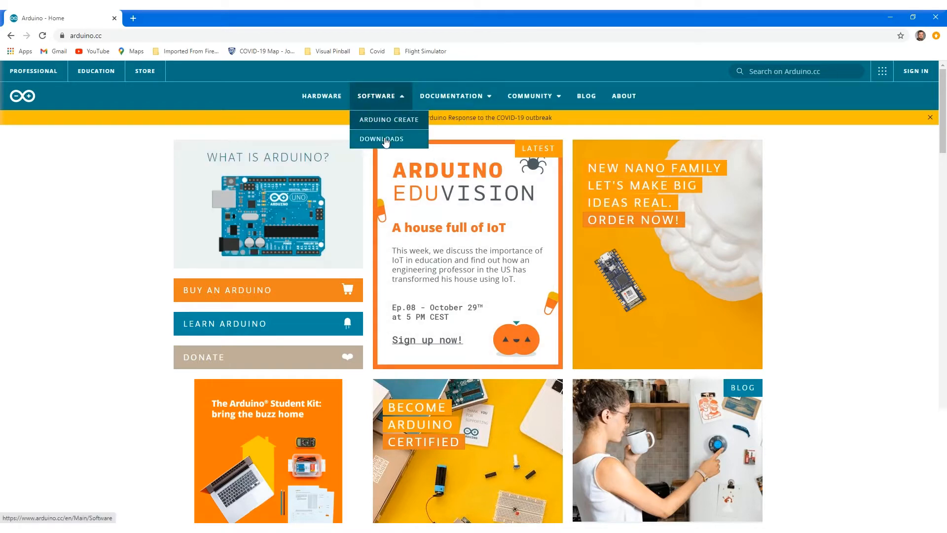
click(381, 139)
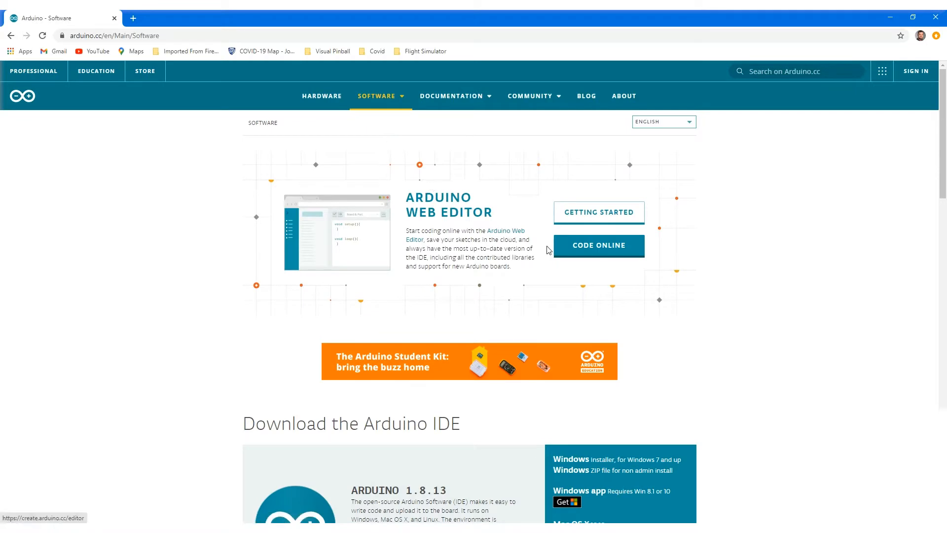
scroll(down, 3)
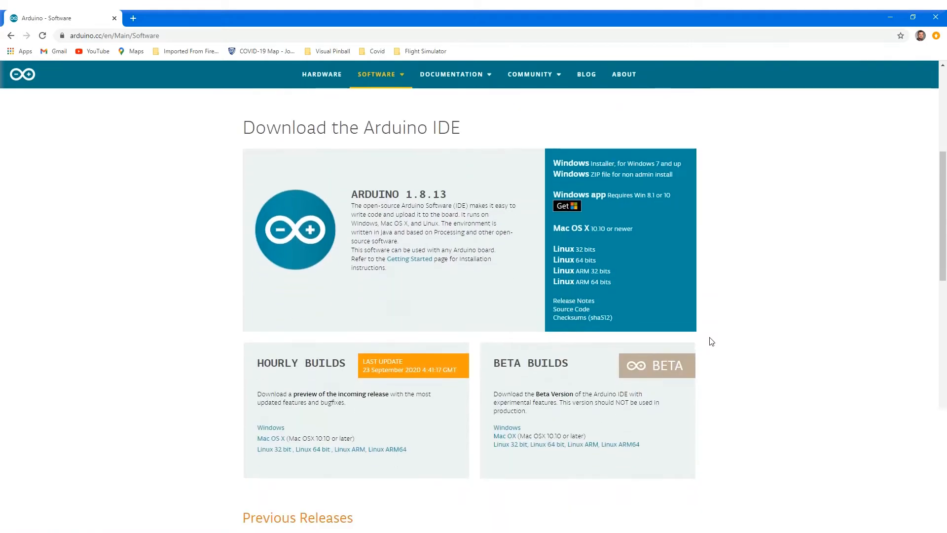
mouse_move(586, 166)
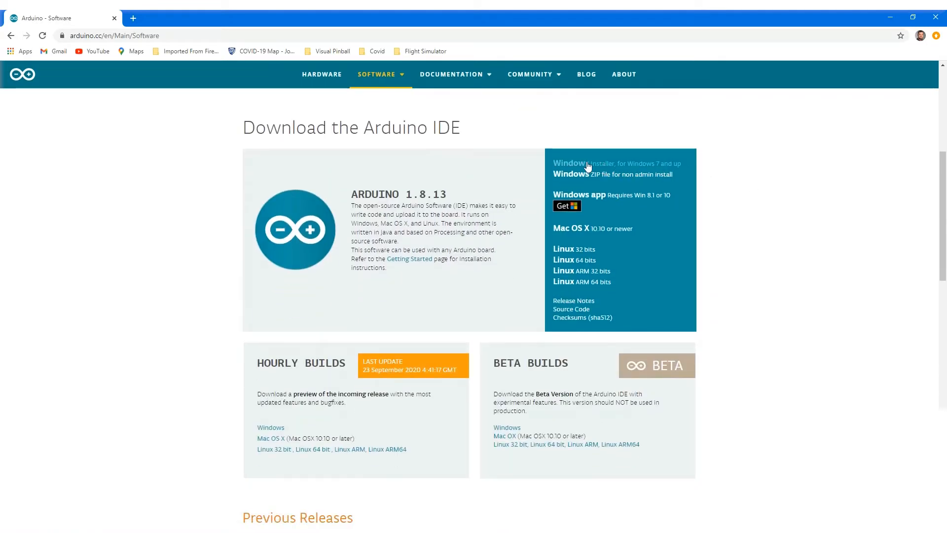
mouse_move(577, 163)
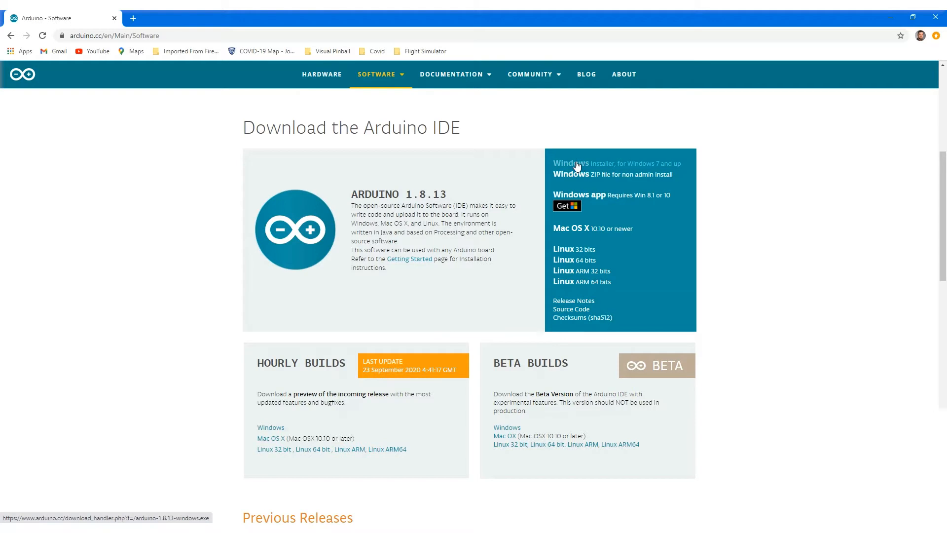
click(571, 163)
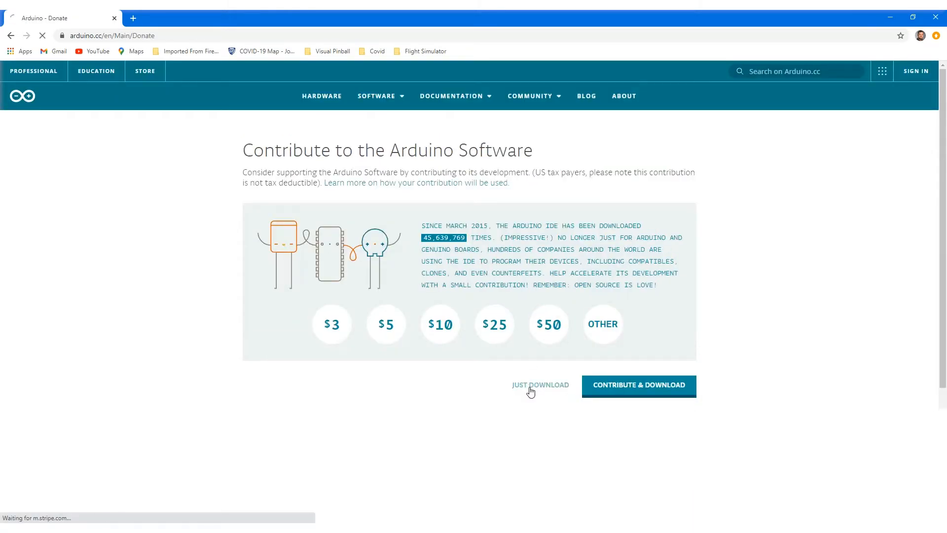
Download the Arduino 1.8.13 installer with JUST DOWNLOAD, skipping the contribution.
click(540, 385)
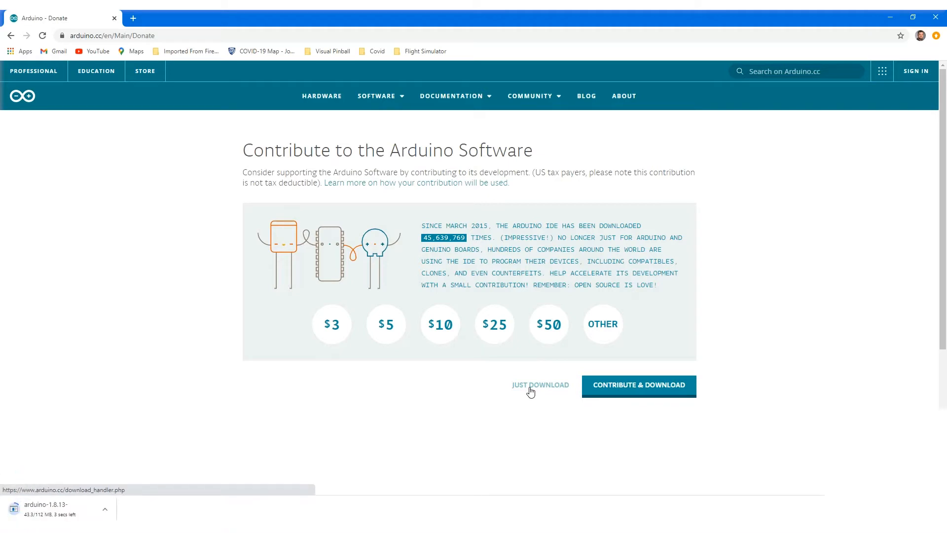
mouse_move(126, 476)
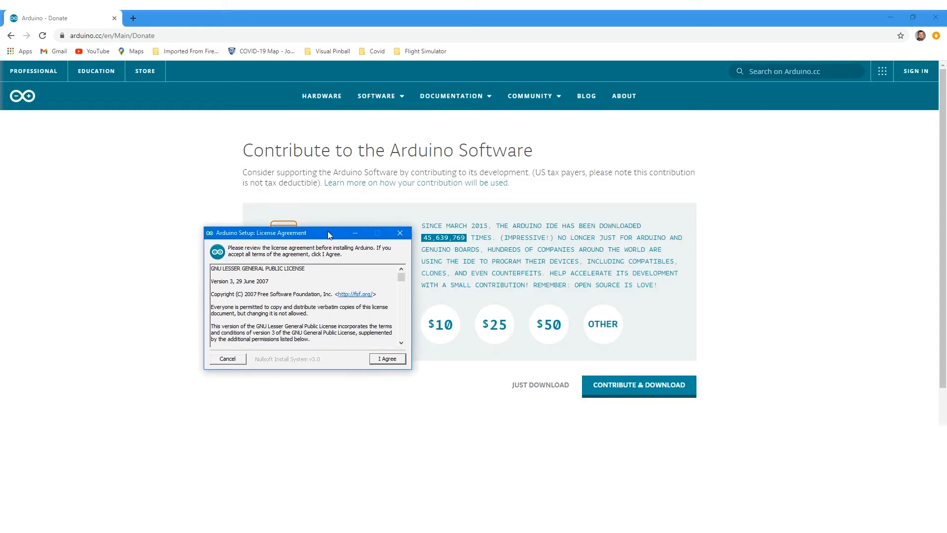
mouse_move(401, 361)
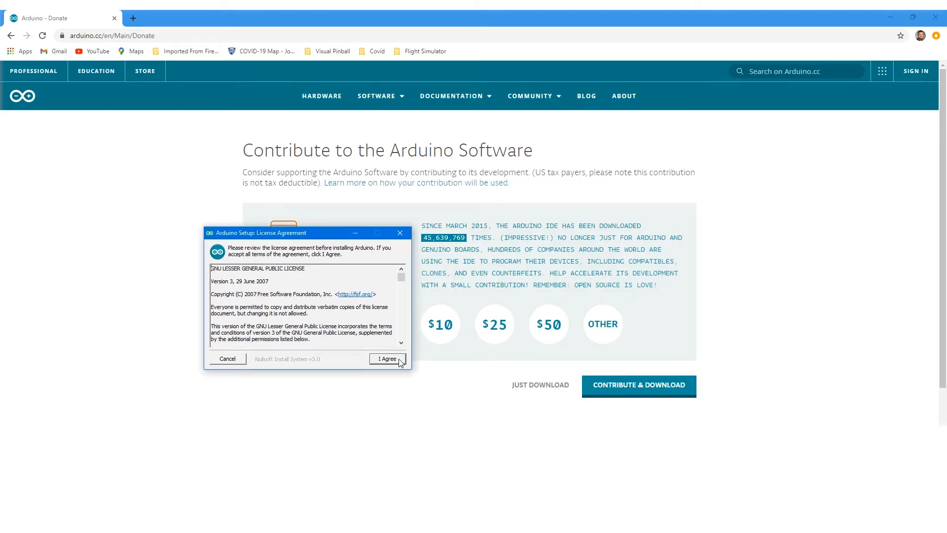
Accept the license, install all components into the default Program Files (x86) Arduino folder, and close setup.
click(386, 358)
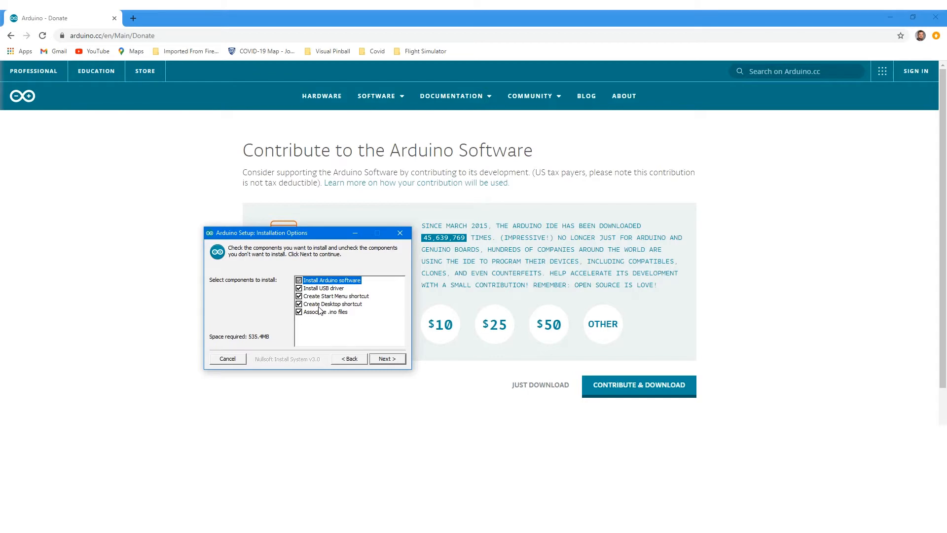
mouse_move(350, 336)
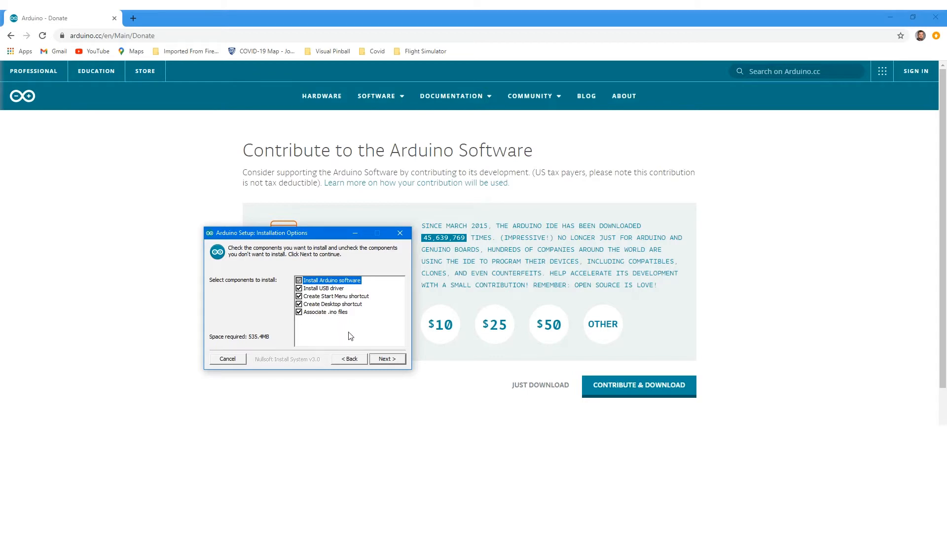
click(386, 358)
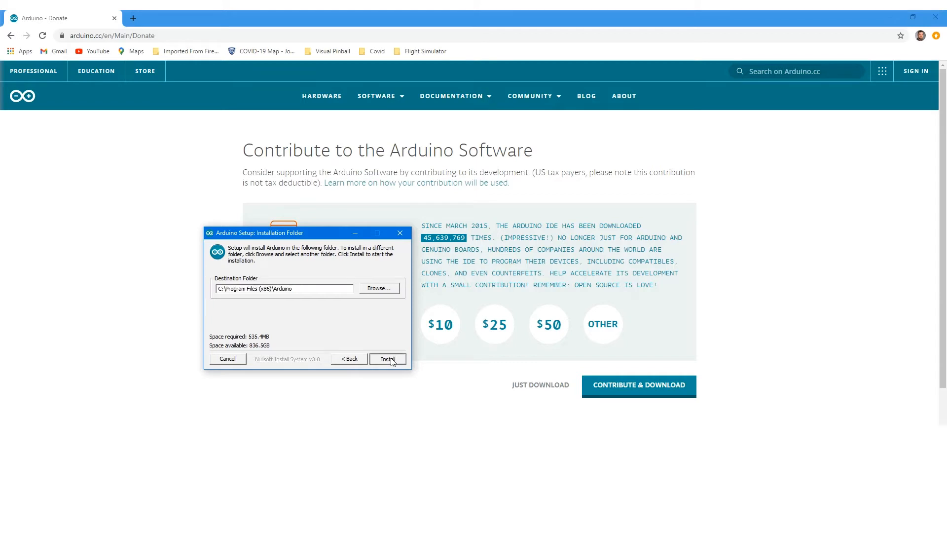
click(387, 358)
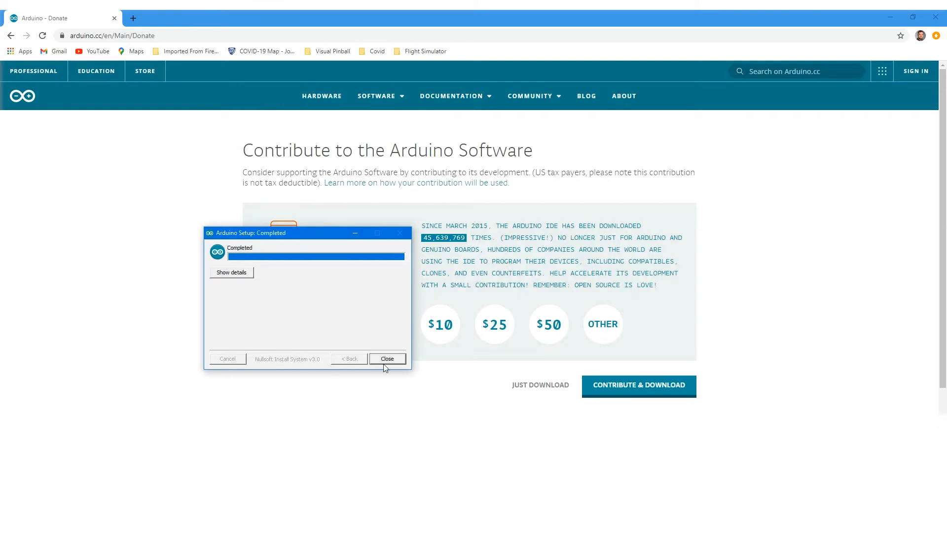
click(387, 358)
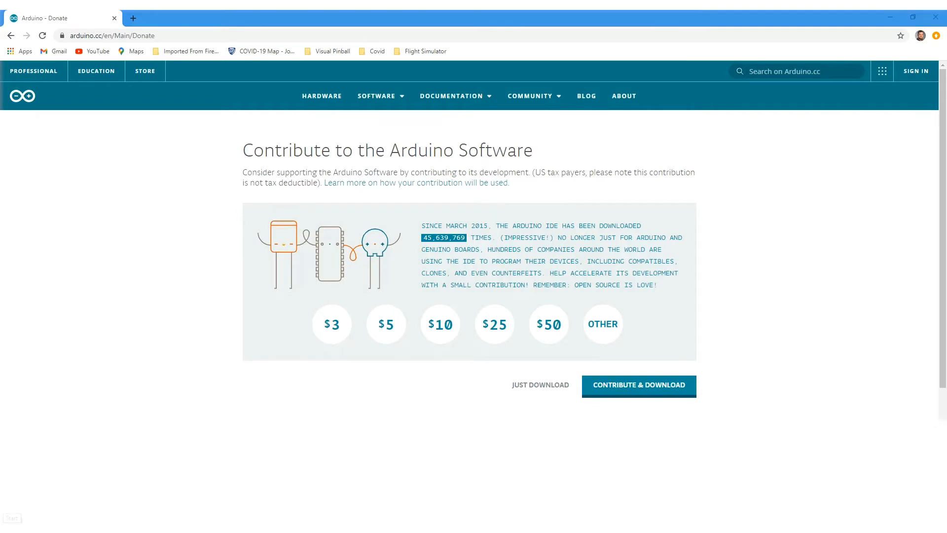
Launch Arduino from the Start menu and maximize the IDE with its new empty sketch.
click(9, 518)
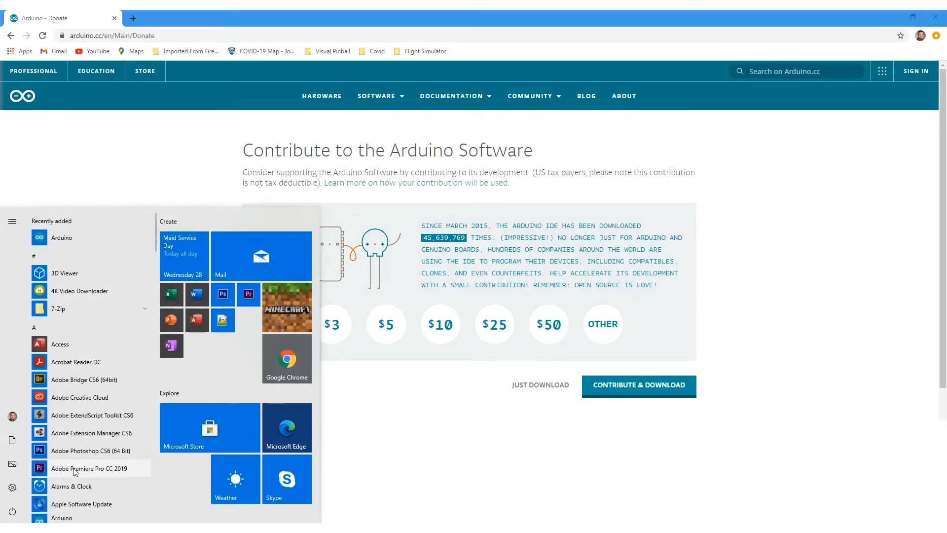
mouse_move(80, 290)
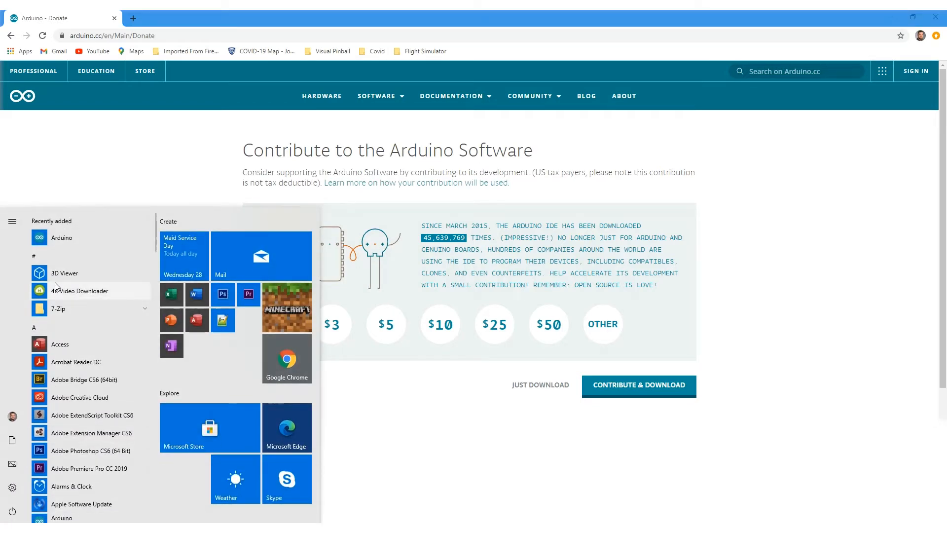
click(61, 238)
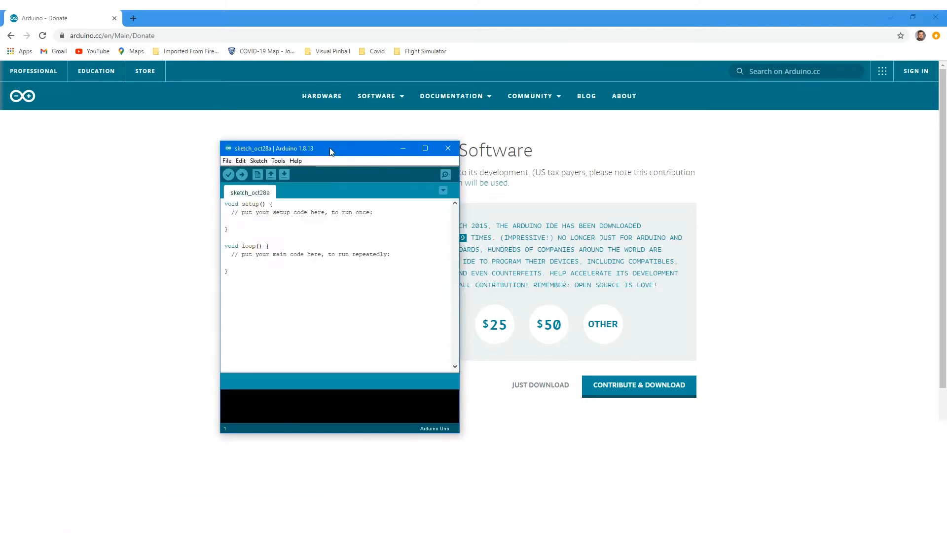
click(424, 148)
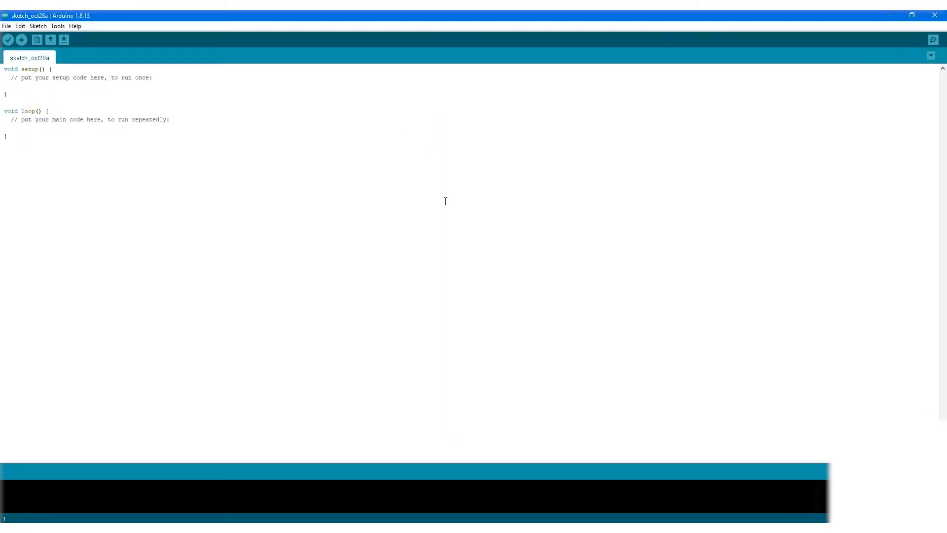
mouse_move(66, 101)
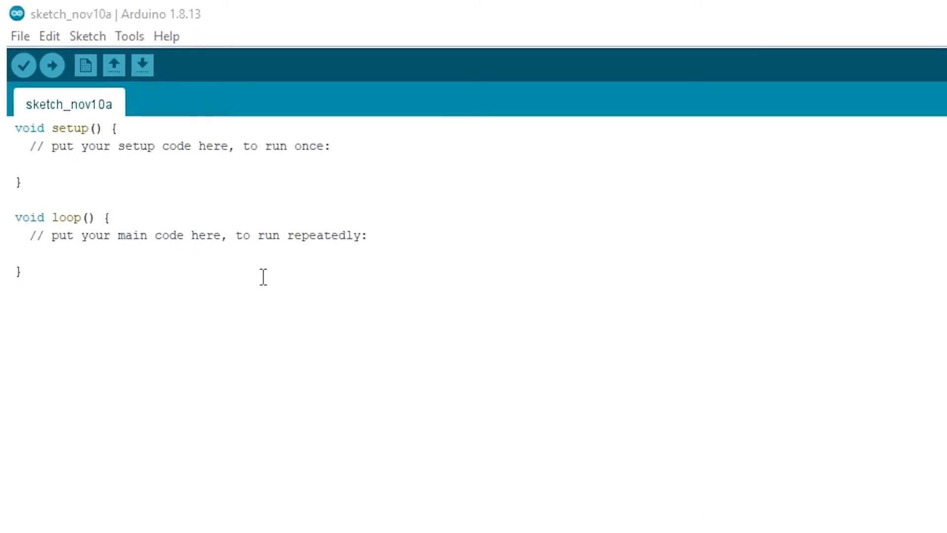
mouse_move(107, 315)
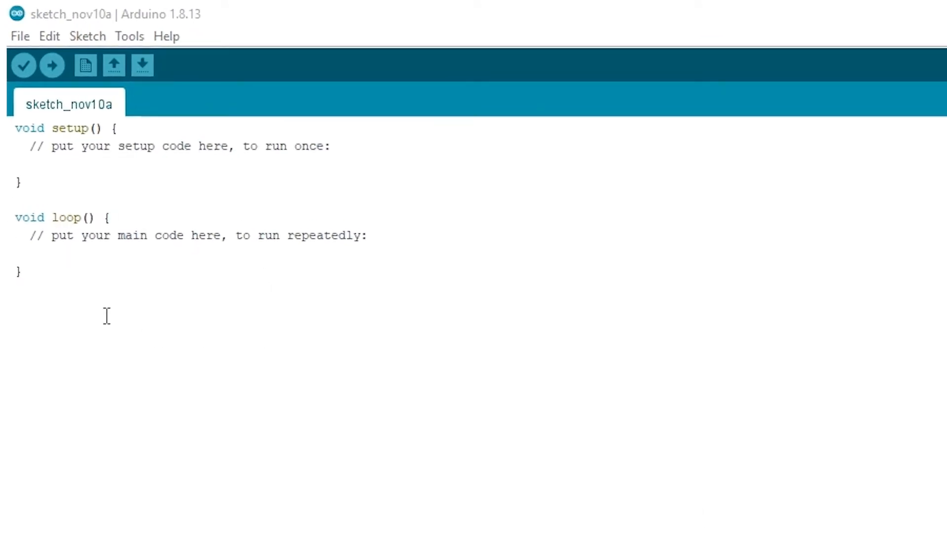
Via Save As, create a BlinkTest folder inside Projects and open it as the save location.
click(20, 37)
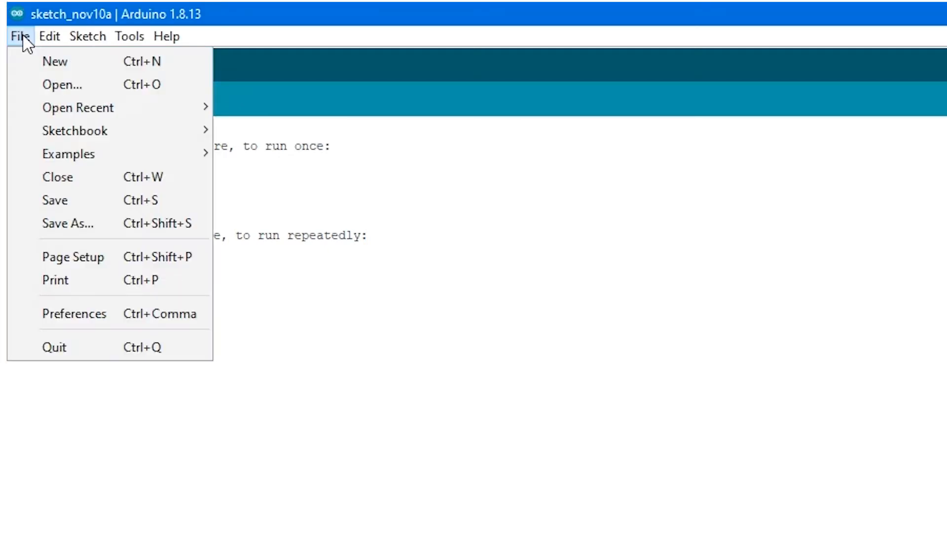
click(68, 223)
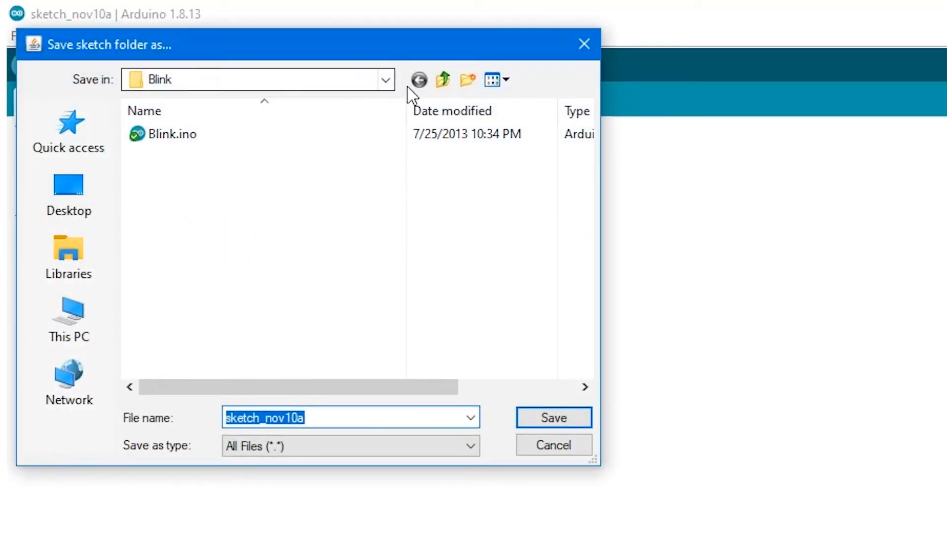
click(443, 79)
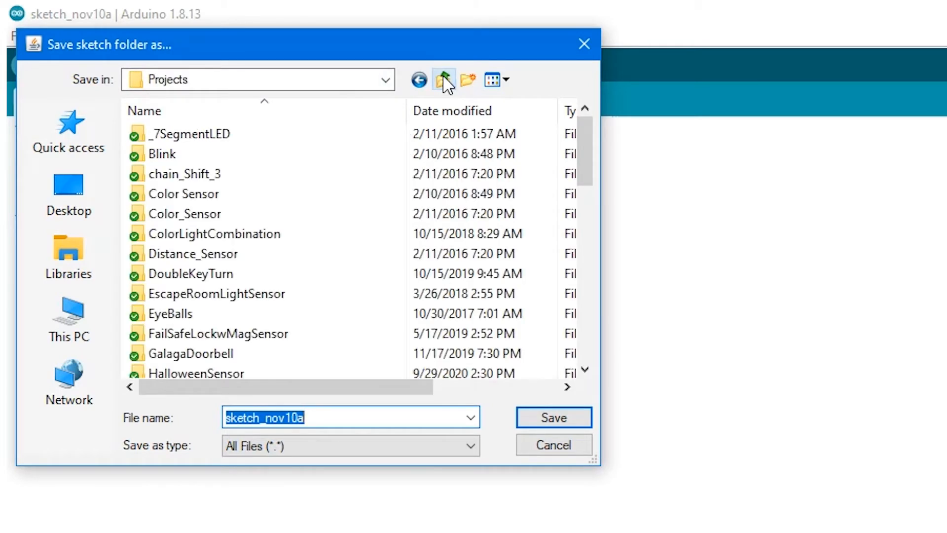
click(467, 79)
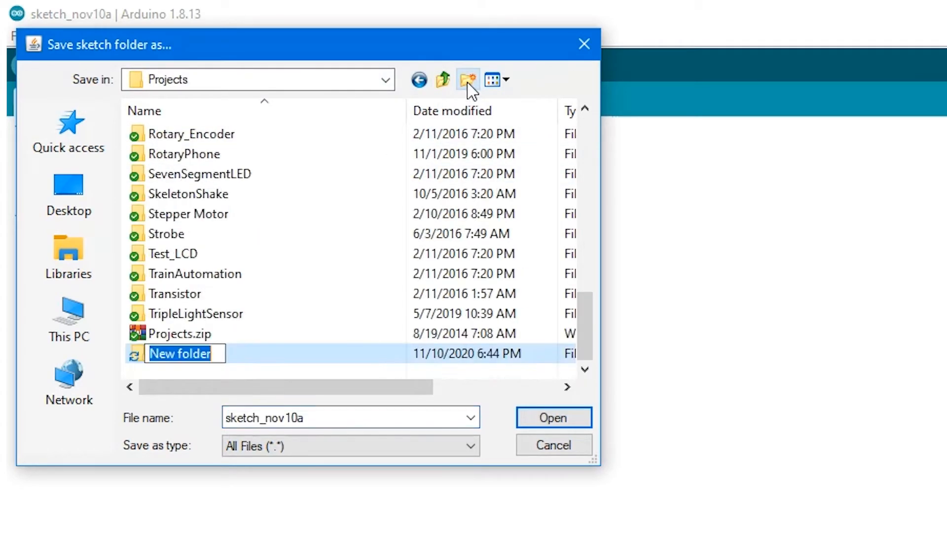
text(Blin)
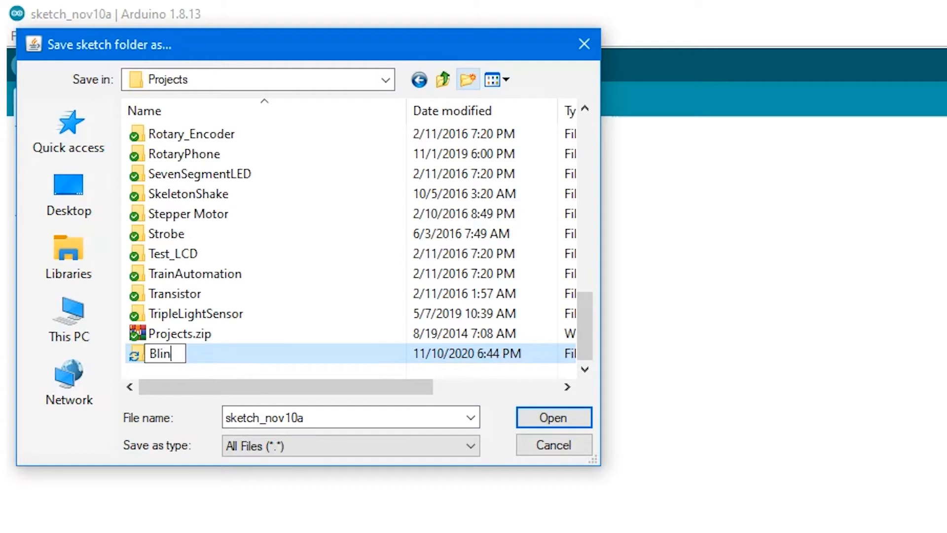
text(kTest)
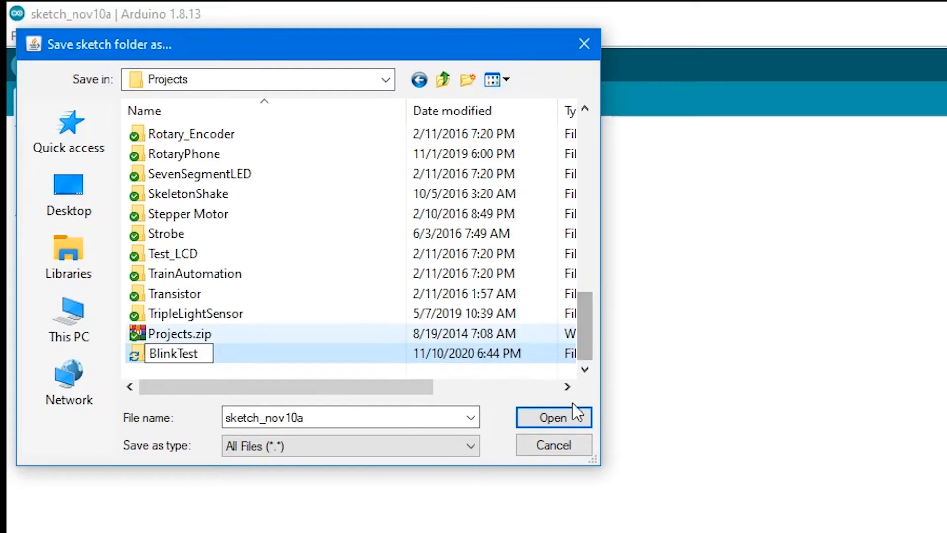
mouse_move(337, 426)
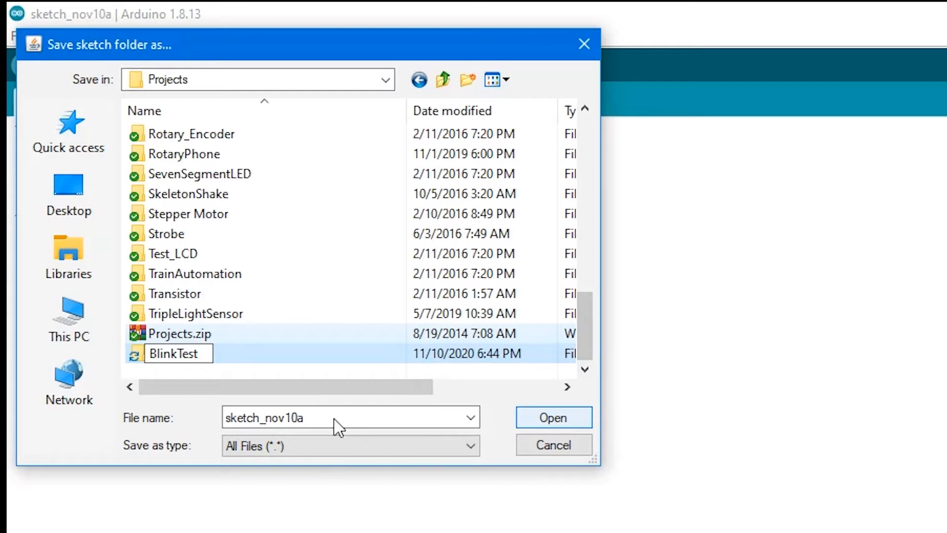
double_click(176, 353)
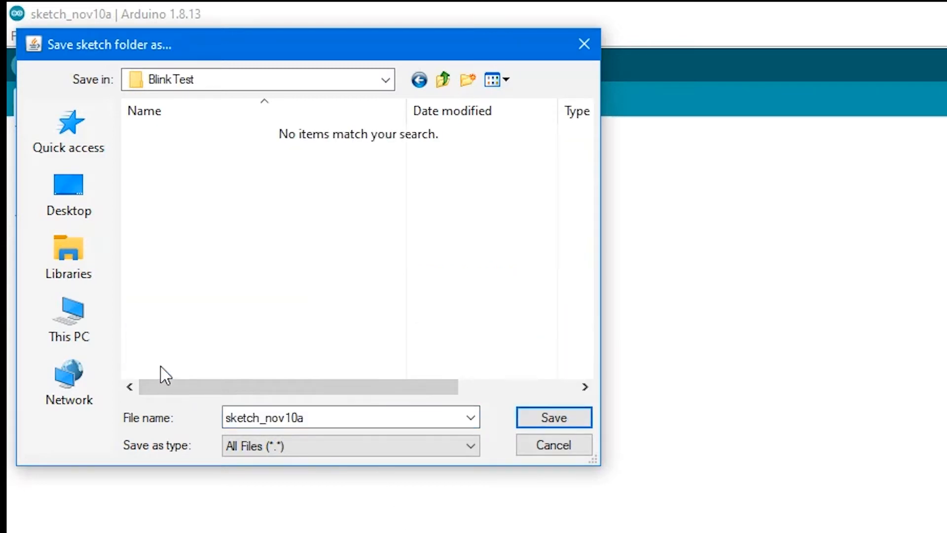
click(552, 417)
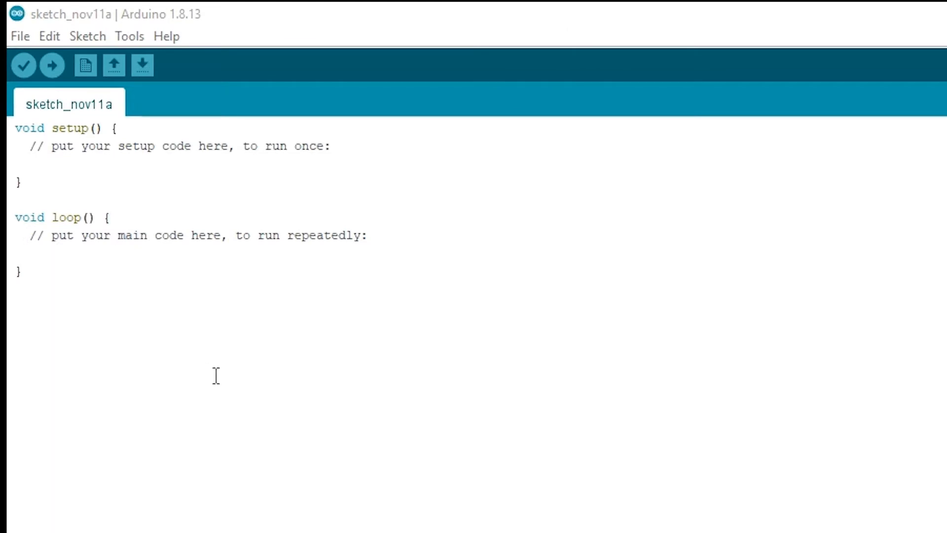
mouse_move(158, 124)
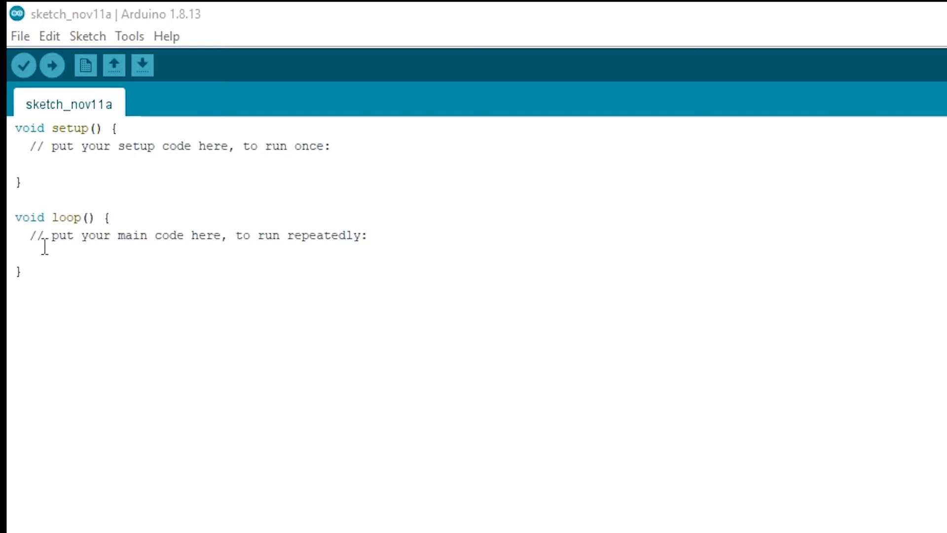
mouse_move(186, 252)
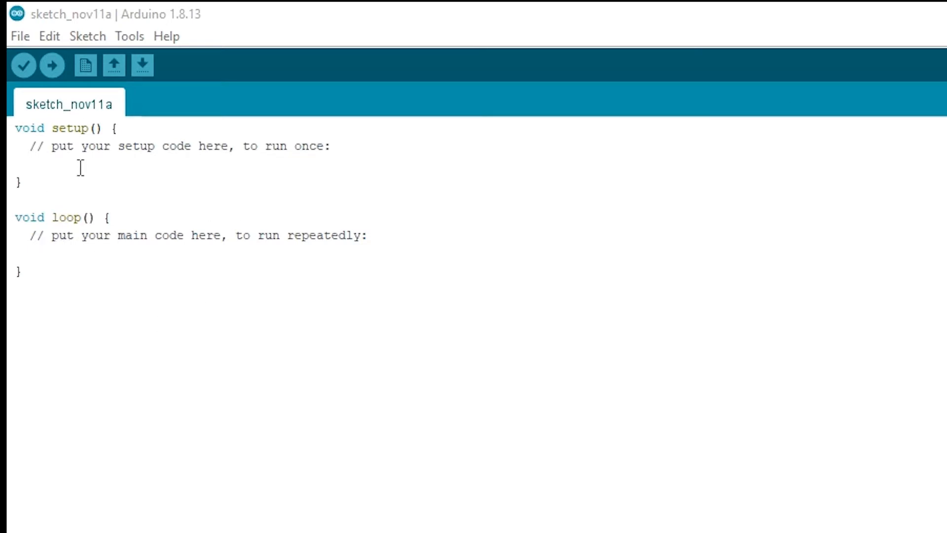
click(20, 36)
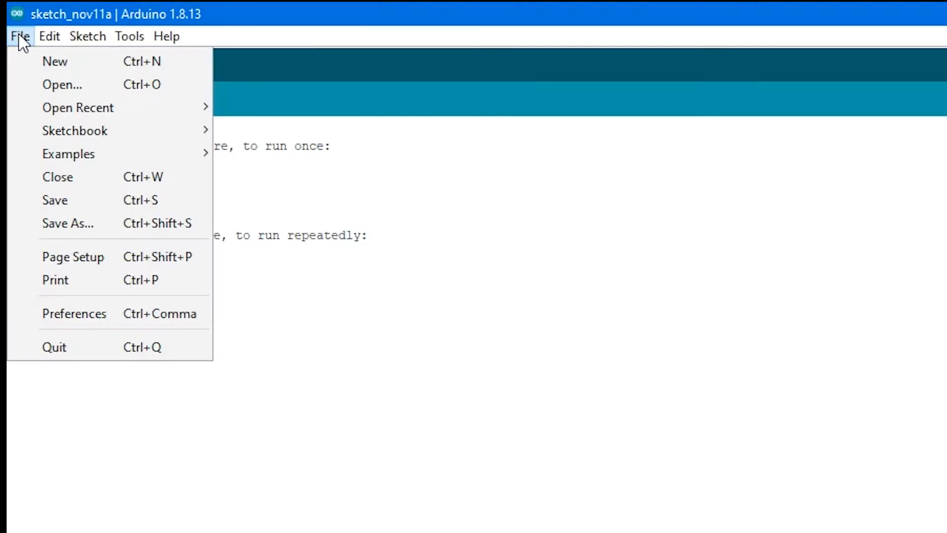
Save the sketch as BlinkTest in Projects/BlinkTest, replacing the existing BlinkTest.ino.
click(68, 223)
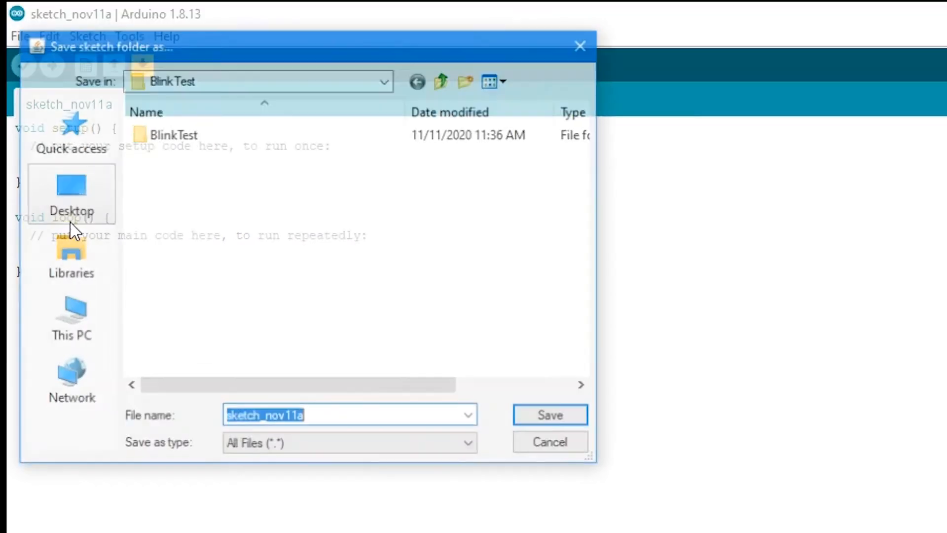
click(443, 79)
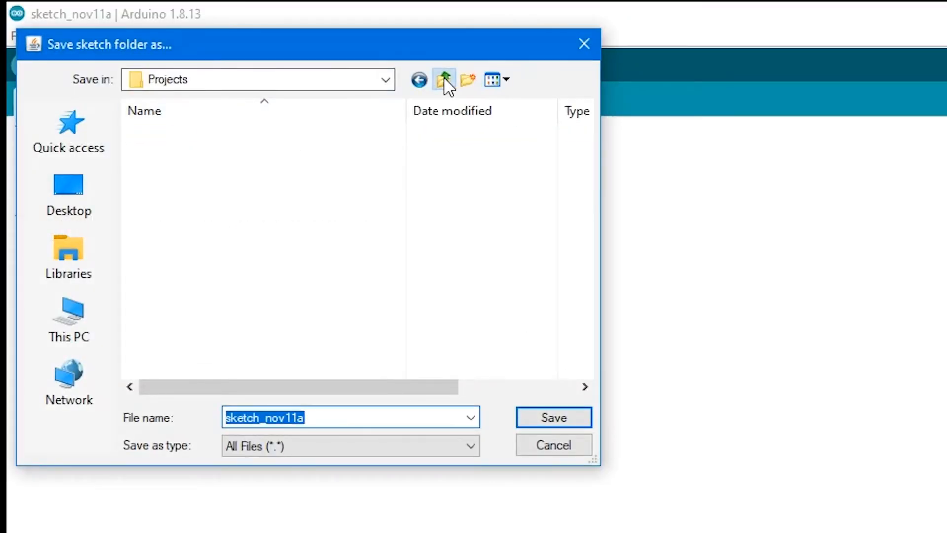
click(443, 78)
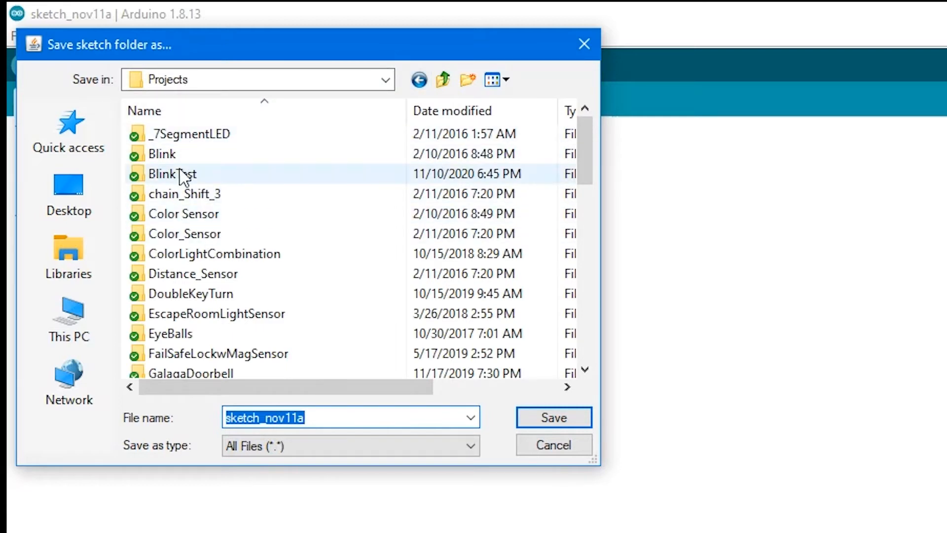
double_click(171, 173)
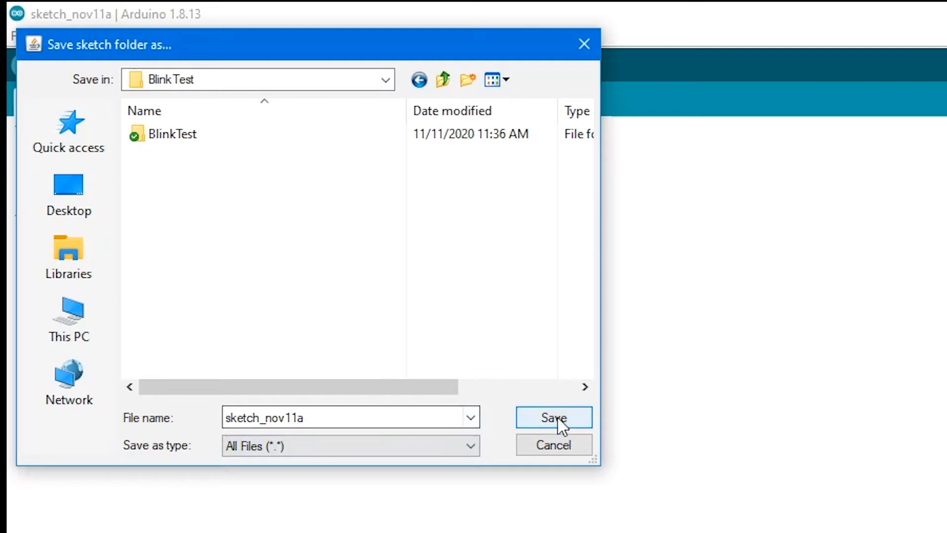
mouse_move(305, 465)
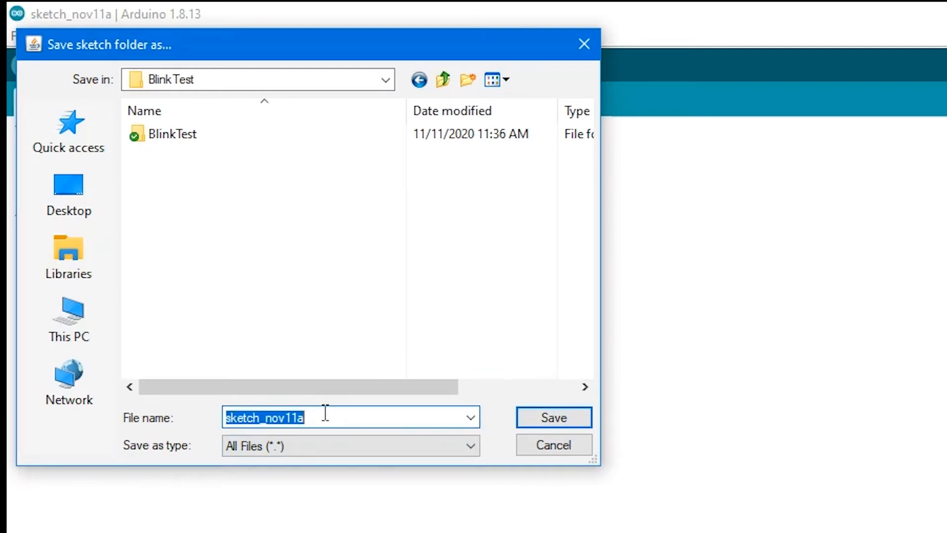
text(Blink T)
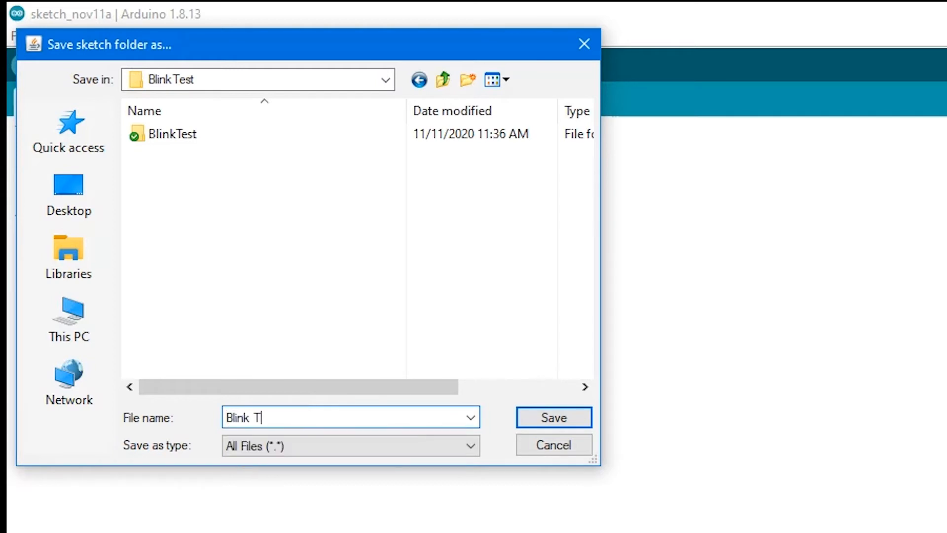
text(est)
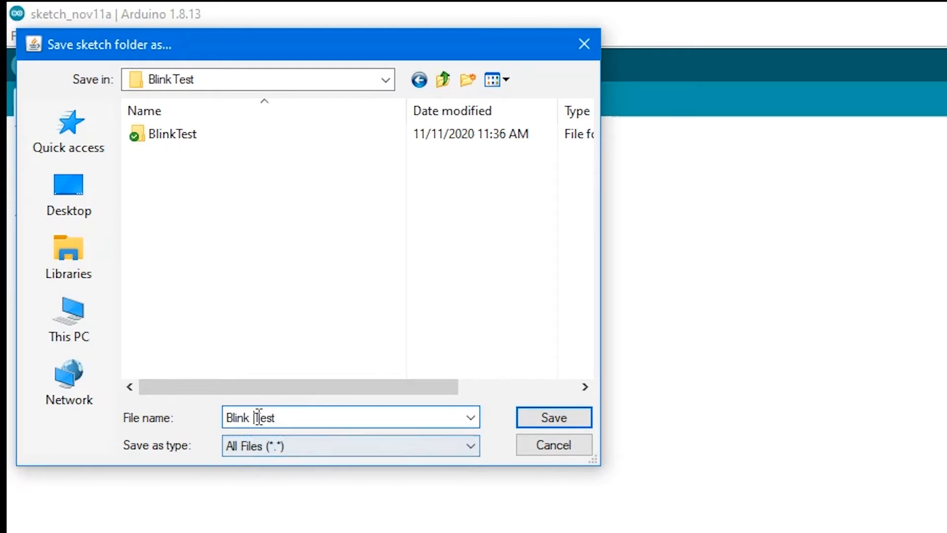
mouse_move(552, 417)
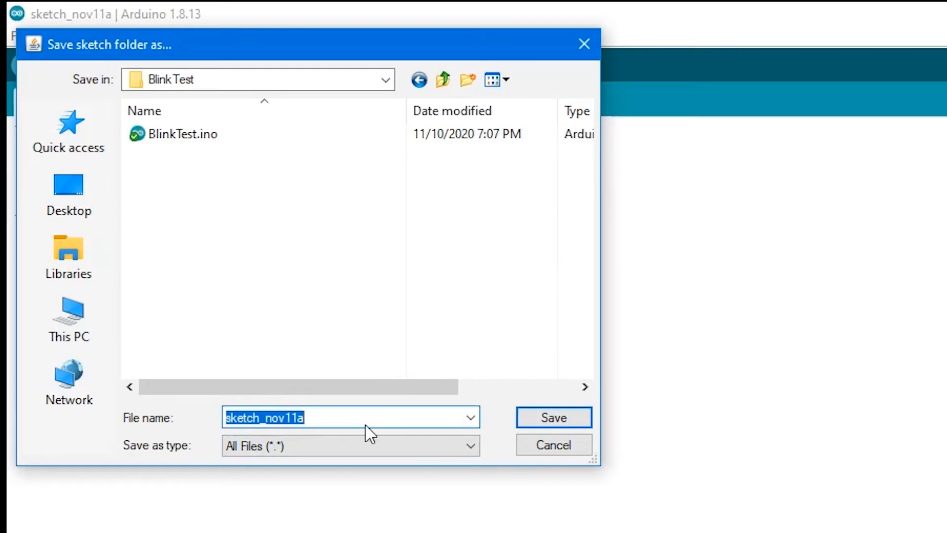
mouse_move(199, 245)
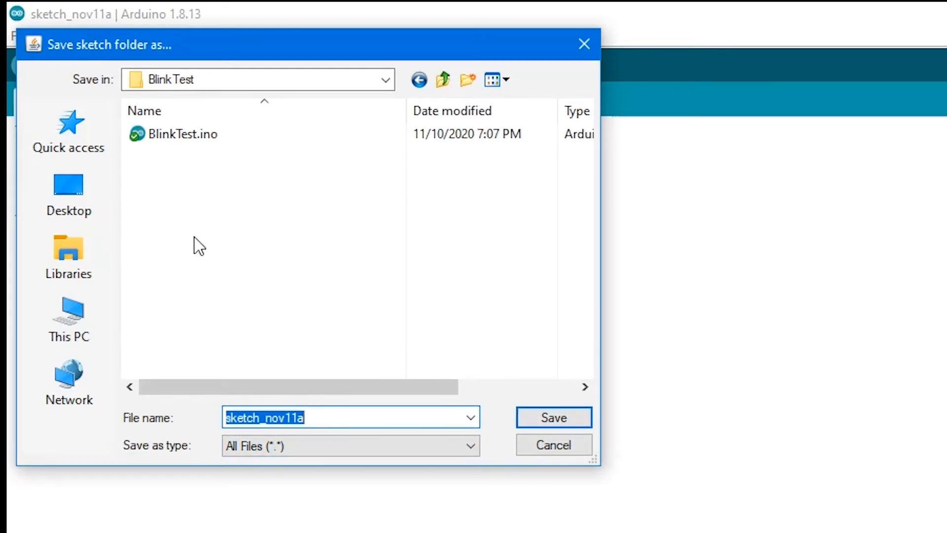
click(553, 417)
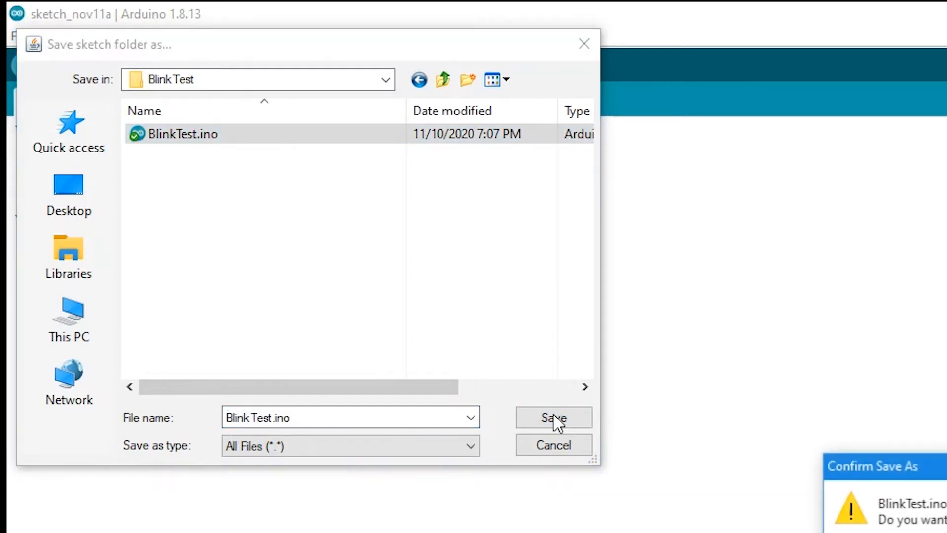
click(553, 418)
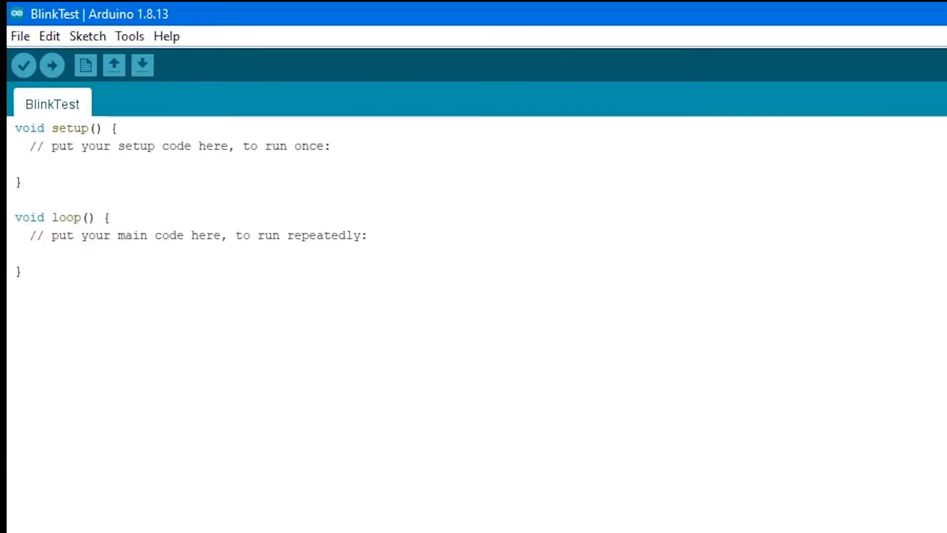
mouse_move(81, 113)
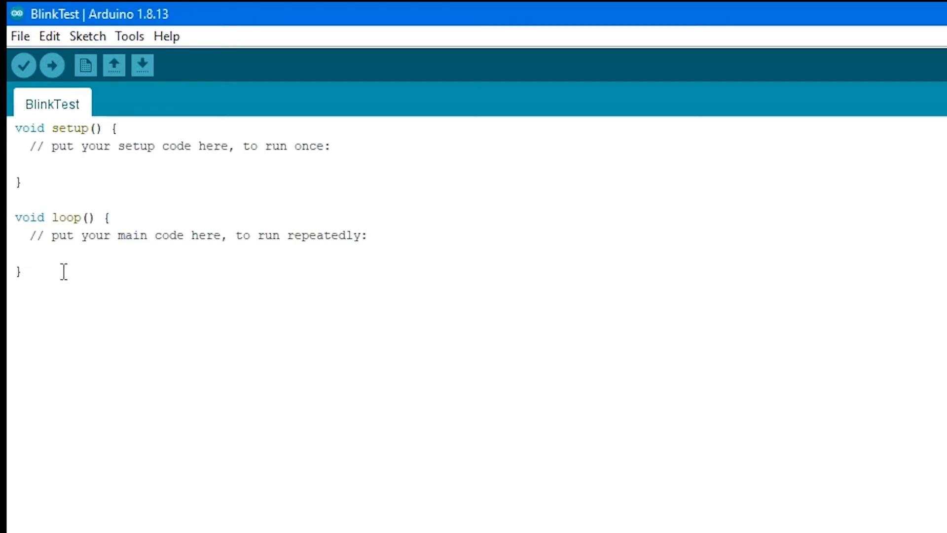
mouse_move(95, 313)
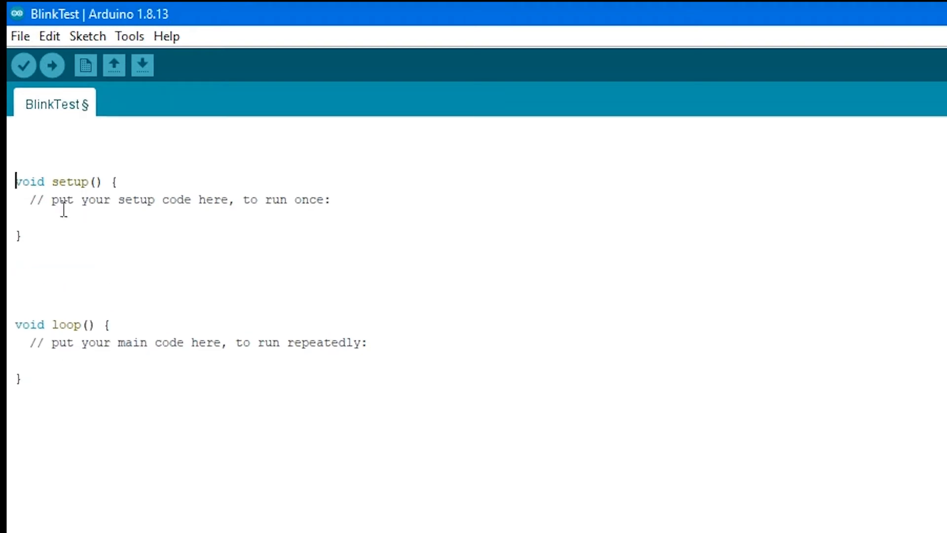
Scroll the editor while adding the /* Blink */ header comment above setup and loop.
scroll(down, 3)
text(Turns on an LED on for one second, then off for one second, then continues indefinetely.)
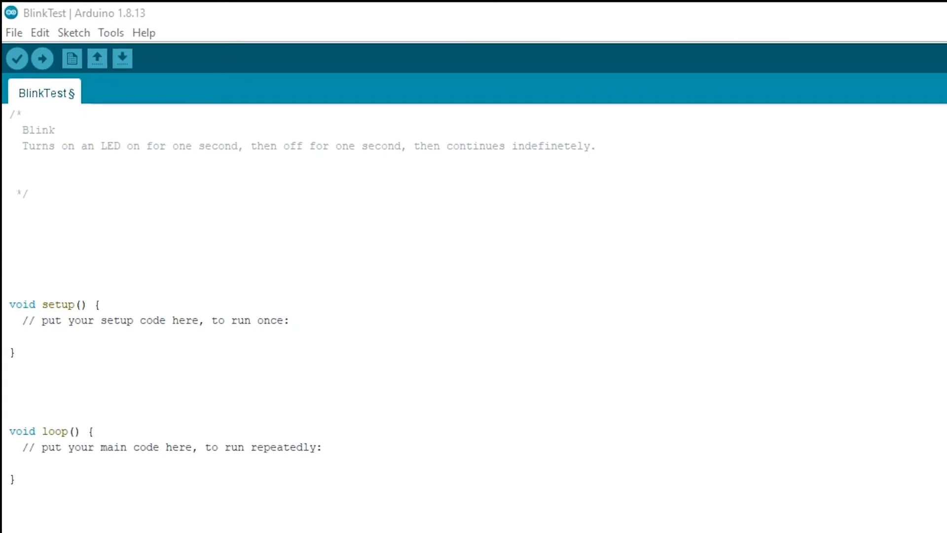
Below the header, write the '// Name the LED Pin' comment for the led pin 9 declaration.
click(12, 239)
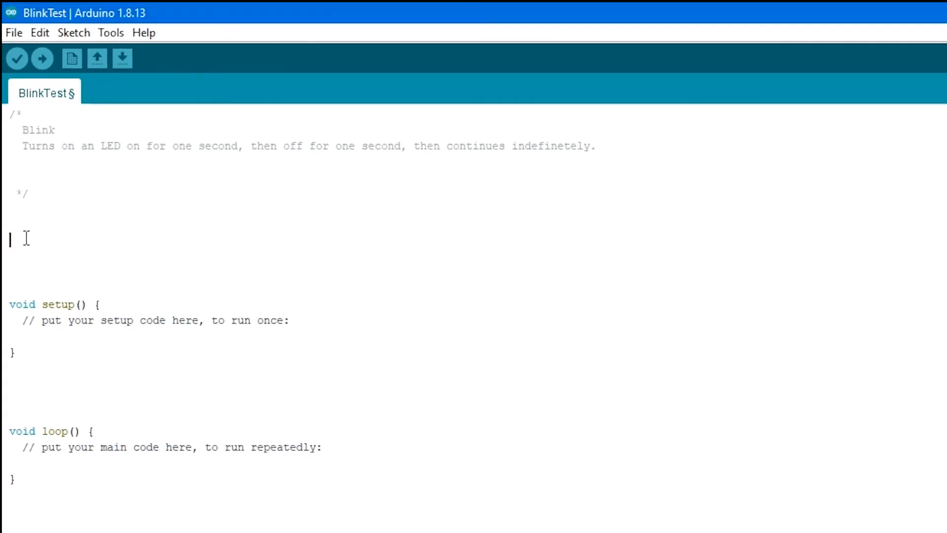
text(// Name the LED Pin)
click(477, 257)
text(int led = 9;)
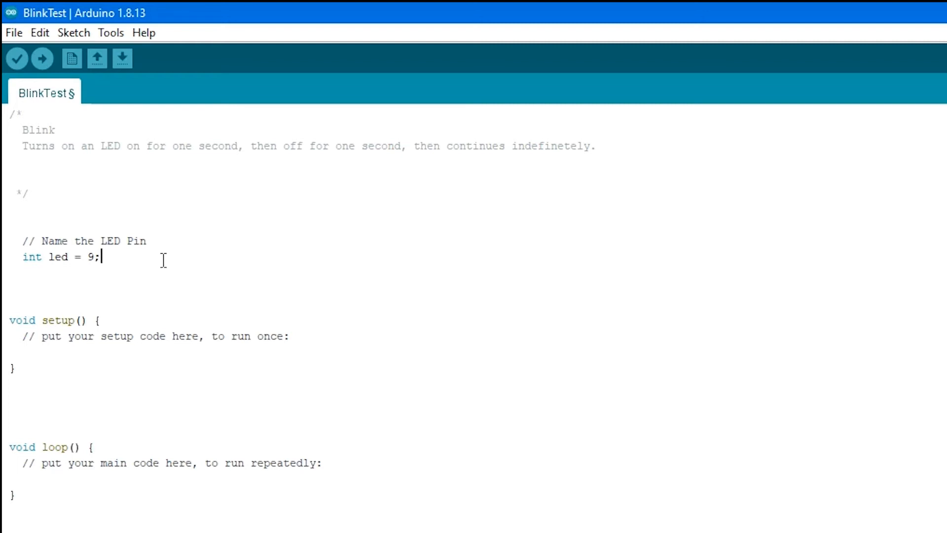
mouse_move(272, 375)
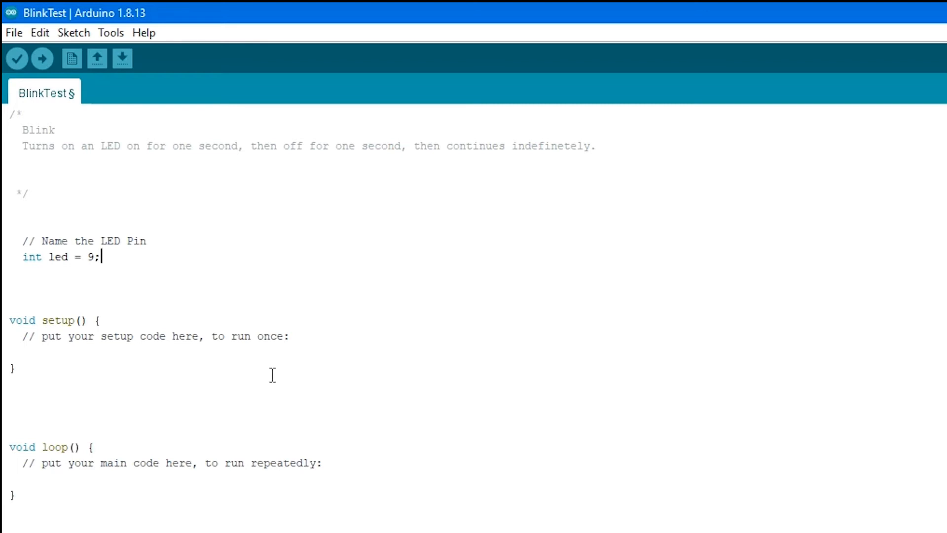
mouse_move(75, 406)
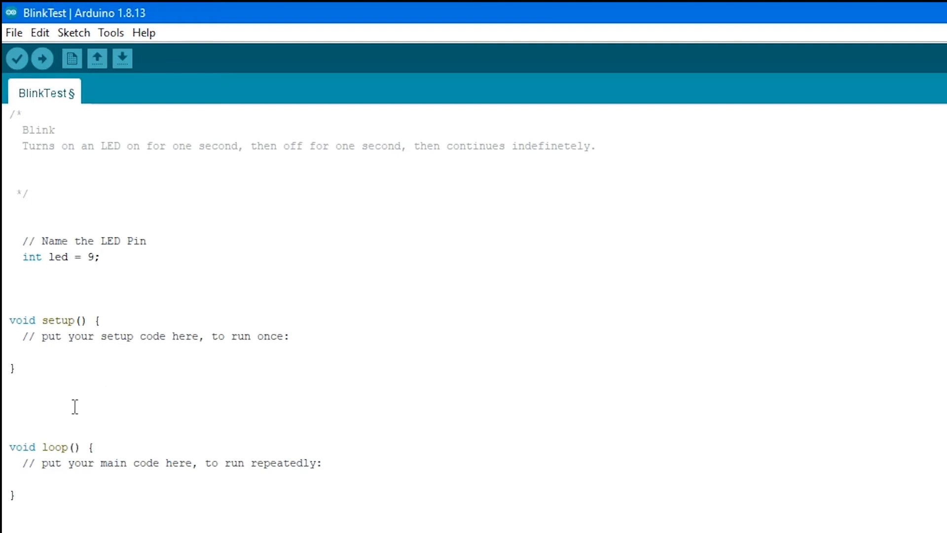
mouse_move(77, 339)
text(pinMode(led, OUTPUT);)
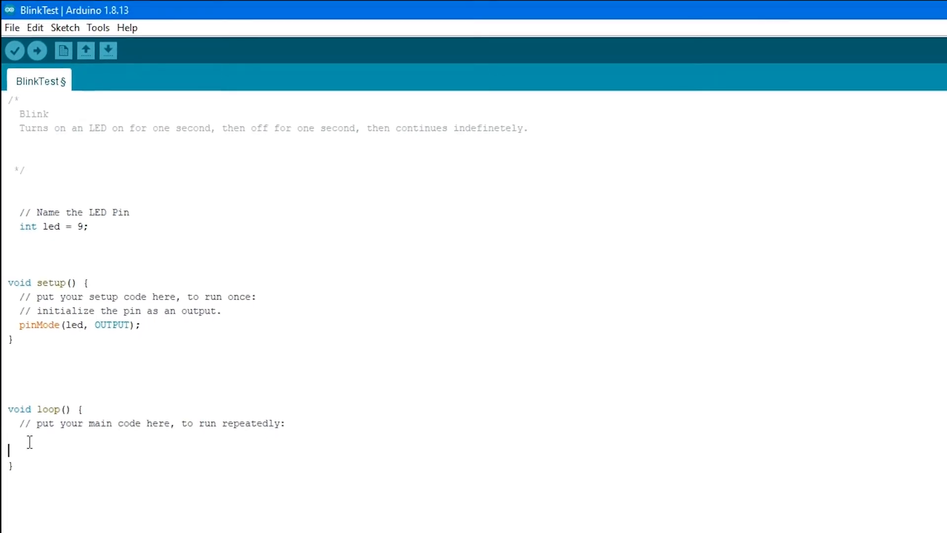
In loop(), write digitalWrite(led, HIGH); with the comment '// turn the LED on (HIGH = 5 Volts)'.
text(digitalWrite(led, HIGH);   // turn the LED on (HIGH = 5 Volts))
text(delay(1000);               // wait for a second)
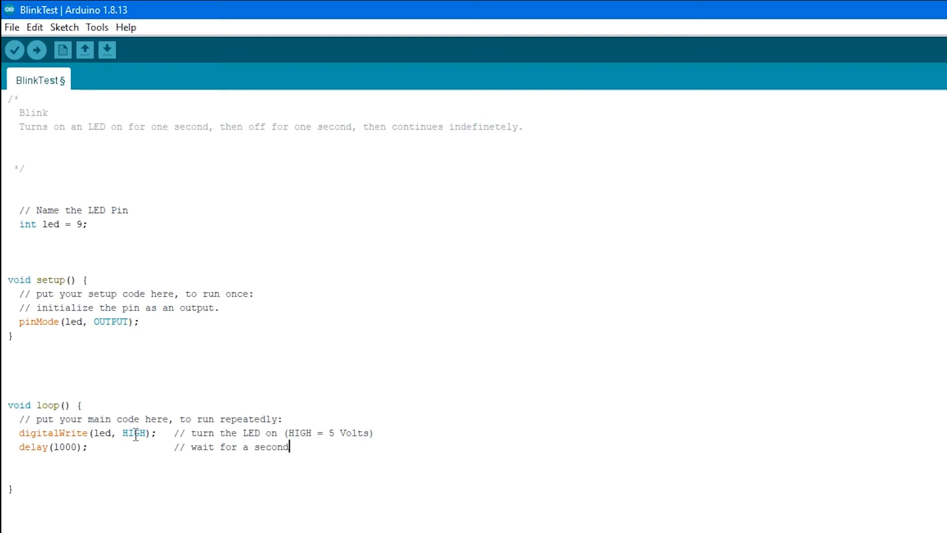
mouse_move(367, 443)
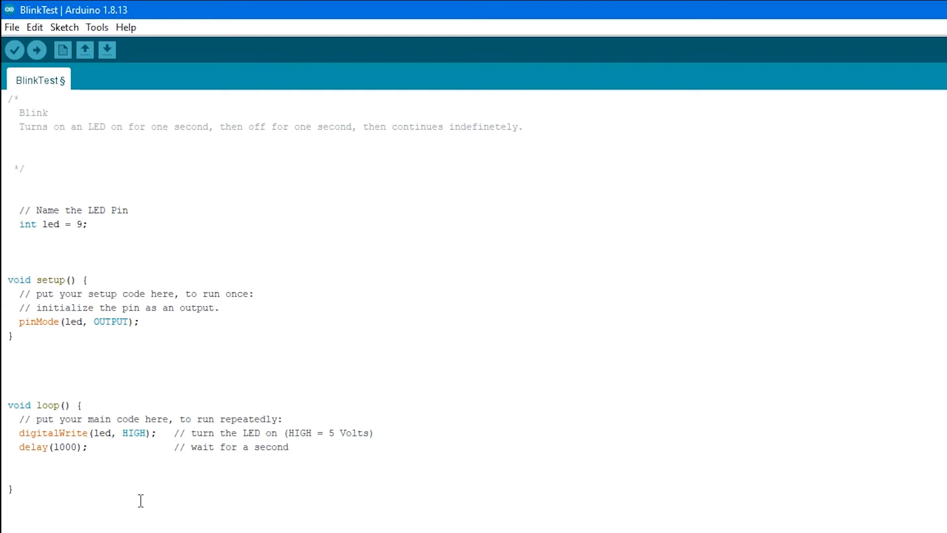
mouse_move(202, 493)
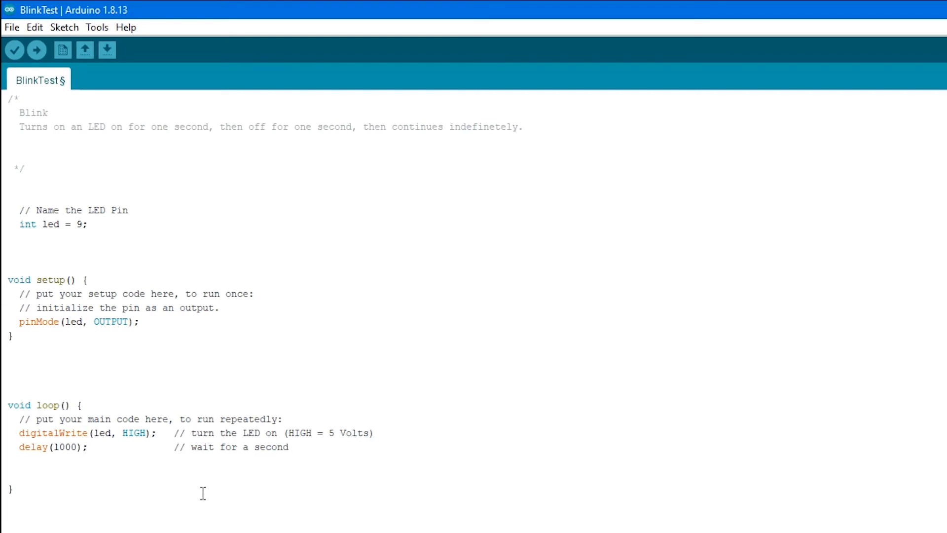
mouse_move(338, 482)
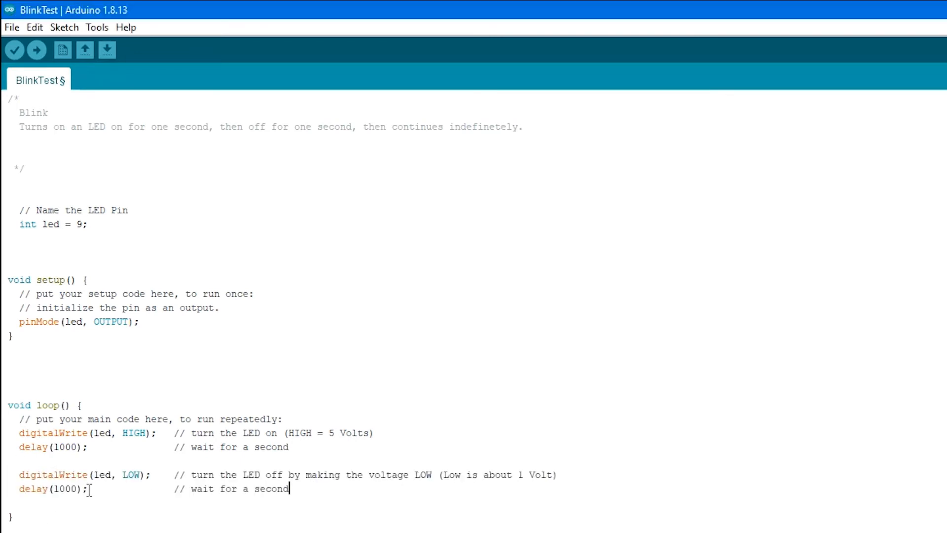
mouse_move(157, 478)
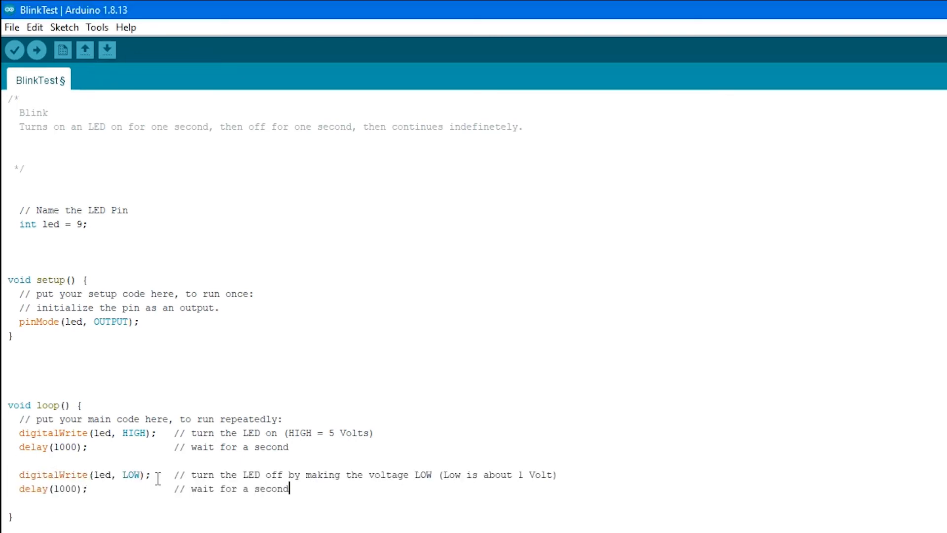
mouse_move(552, 480)
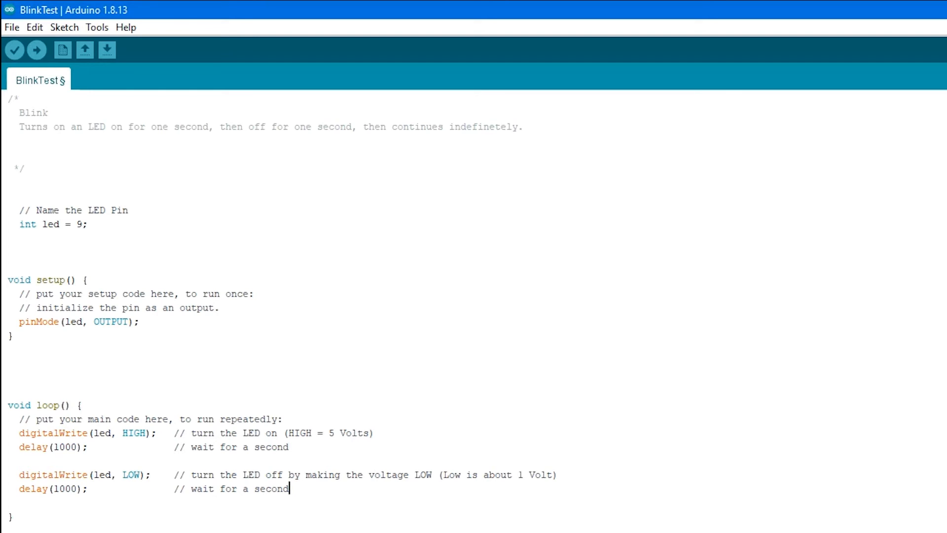
mouse_move(304, 493)
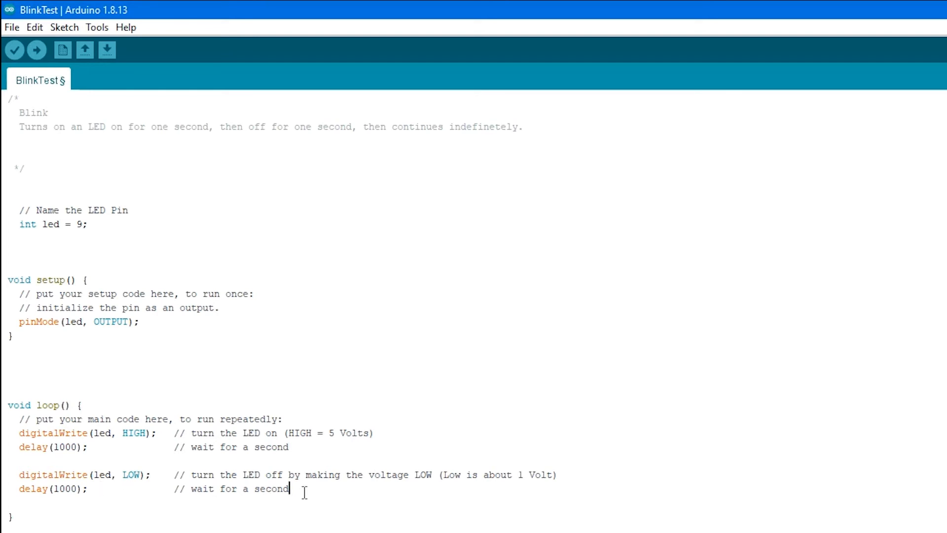
mouse_move(335, 500)
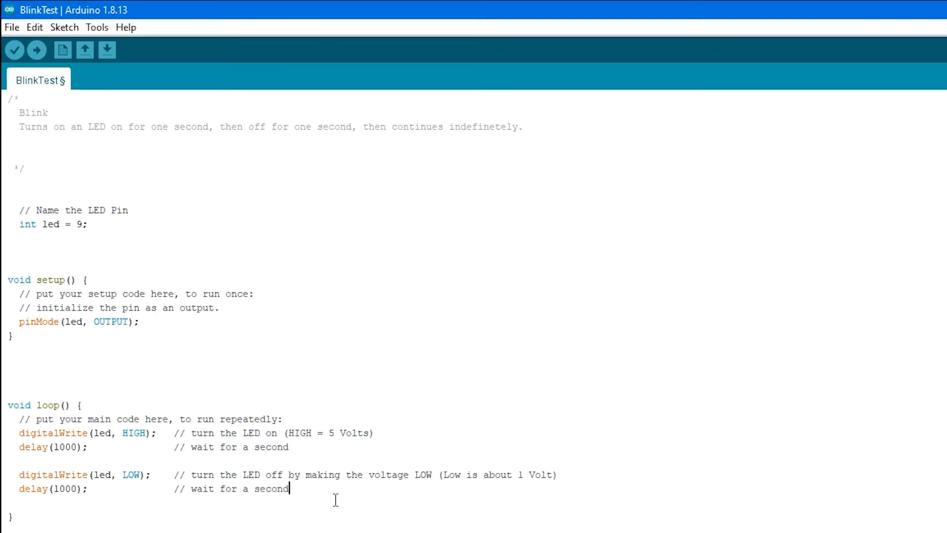
mouse_move(87, 505)
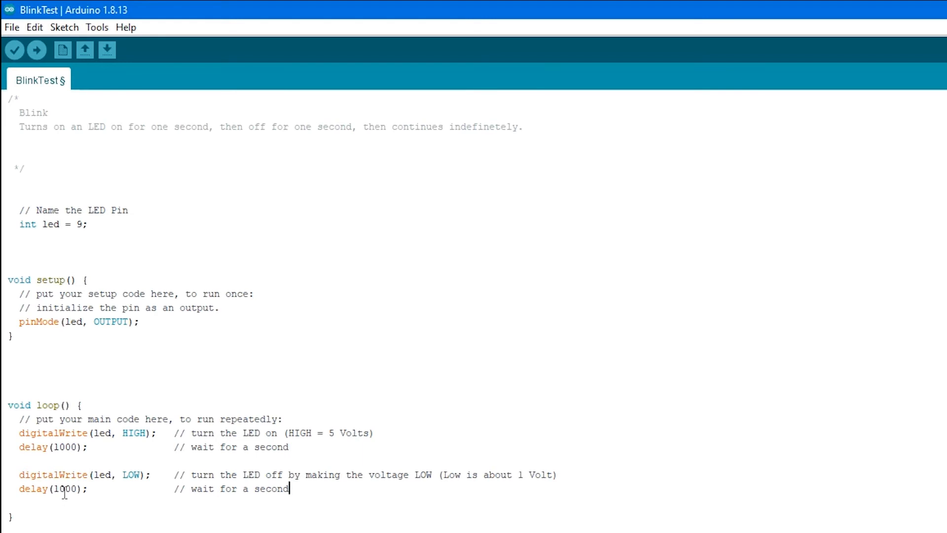
mouse_move(55, 523)
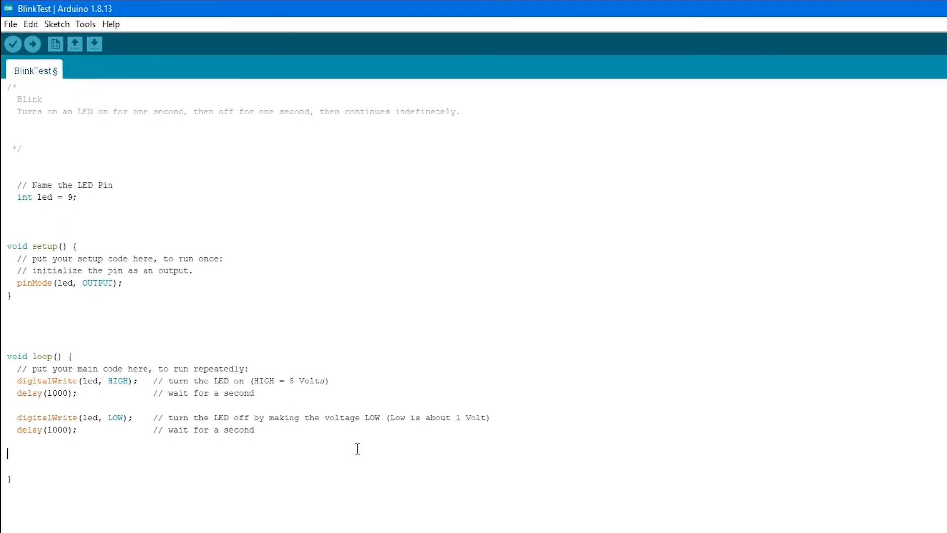
End loop() with '// Return to the begging of the loop and repeat' and upload the sketch.
text(// Return to the begging of the loop and repeat)
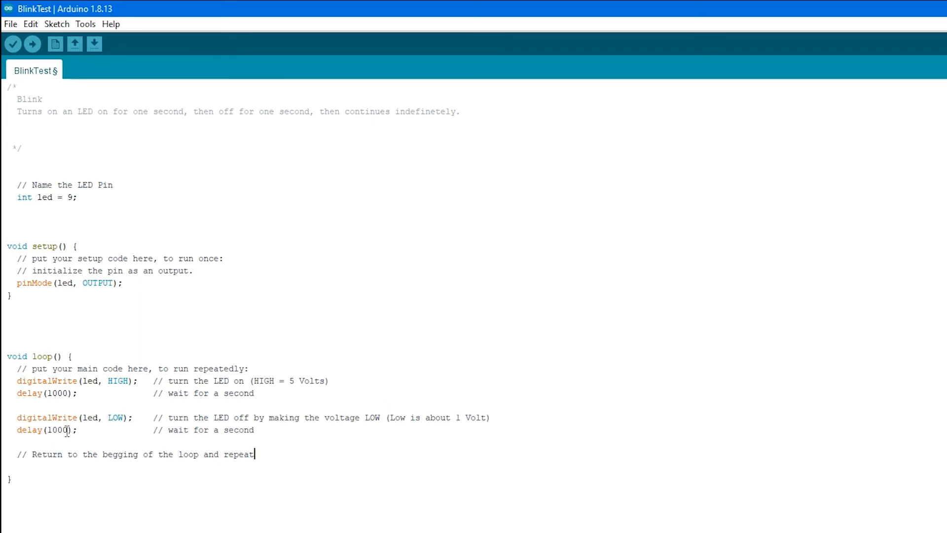
mouse_move(131, 409)
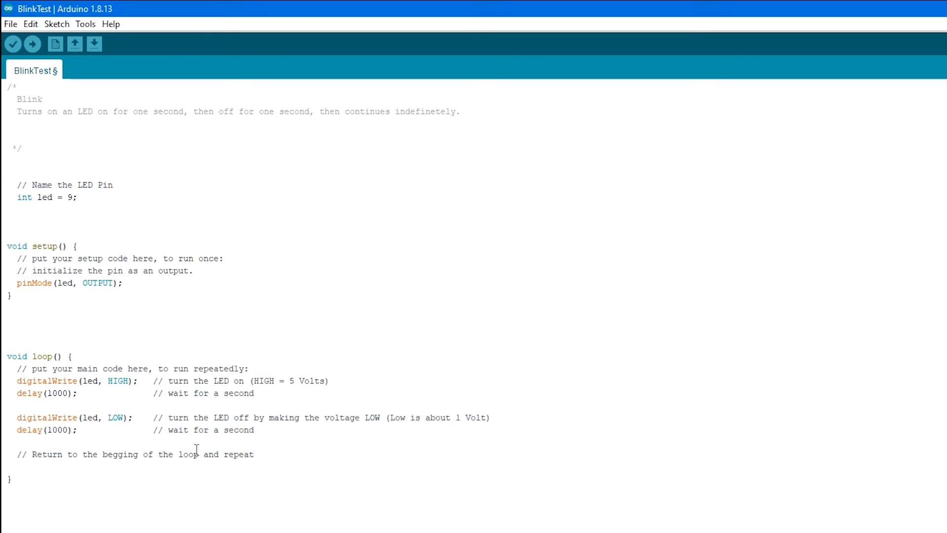
click(255, 454)
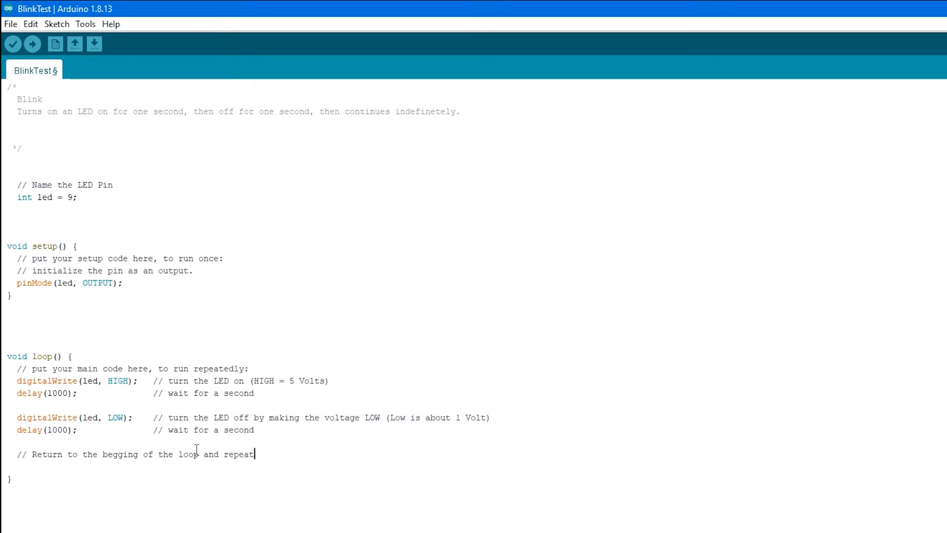
click(31, 42)
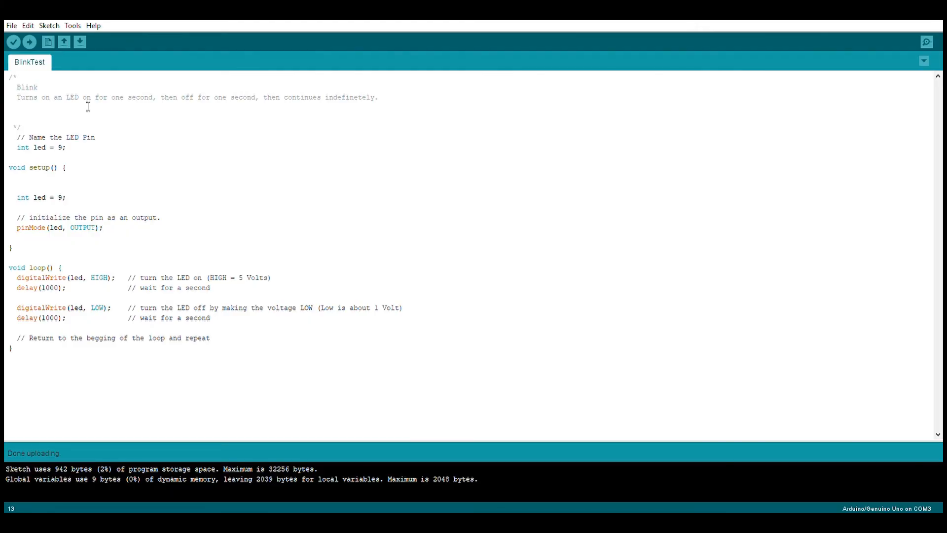
mouse_move(546, 193)
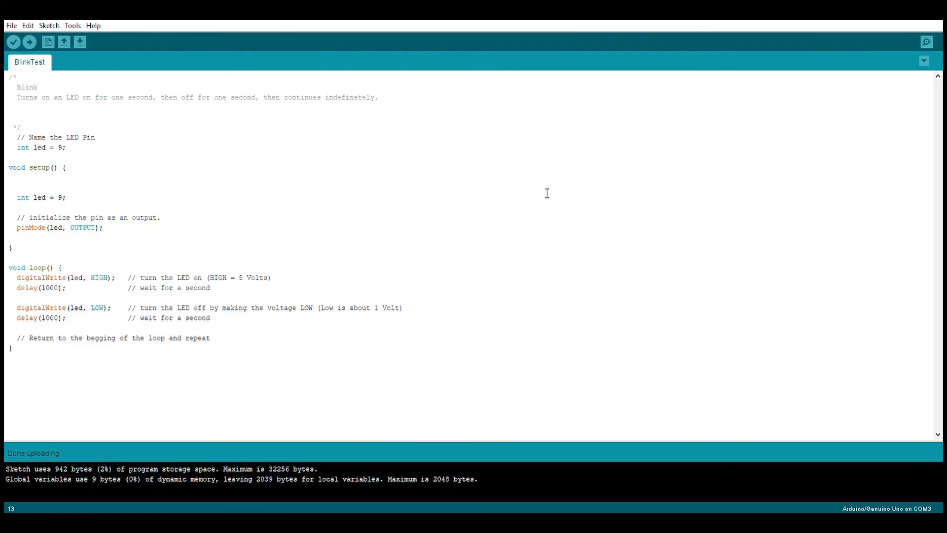
Compile BlinkTest successfully, then begin uploading it to the Arduino Uno on COM3.
click(13, 42)
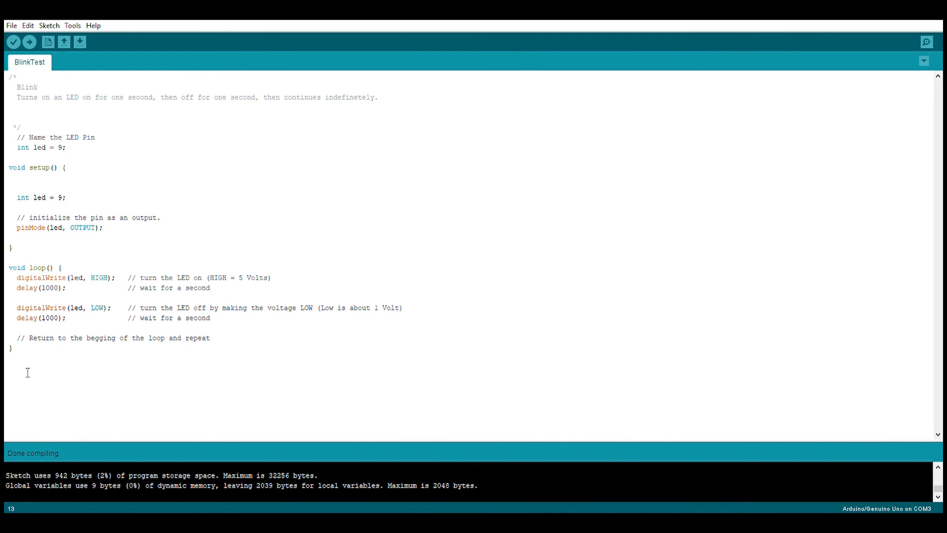
click(65, 197)
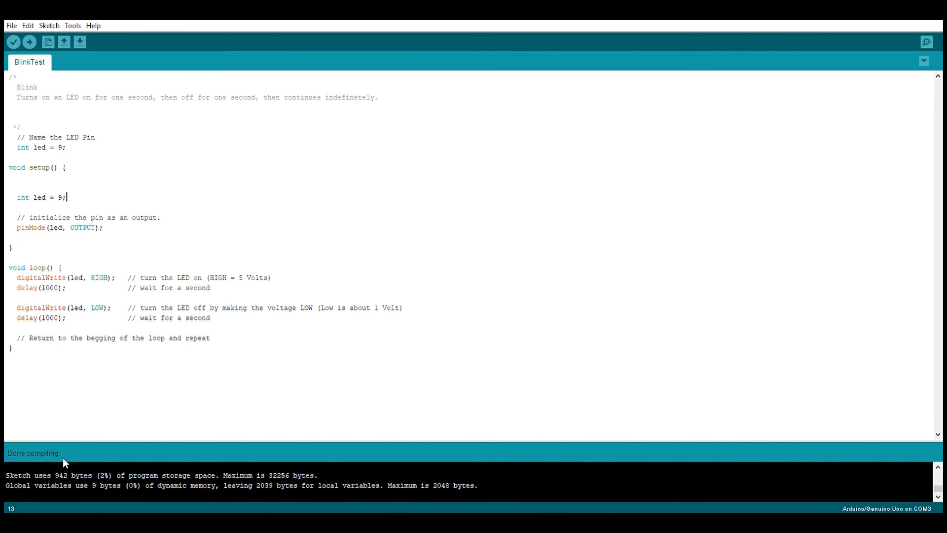
mouse_move(305, 231)
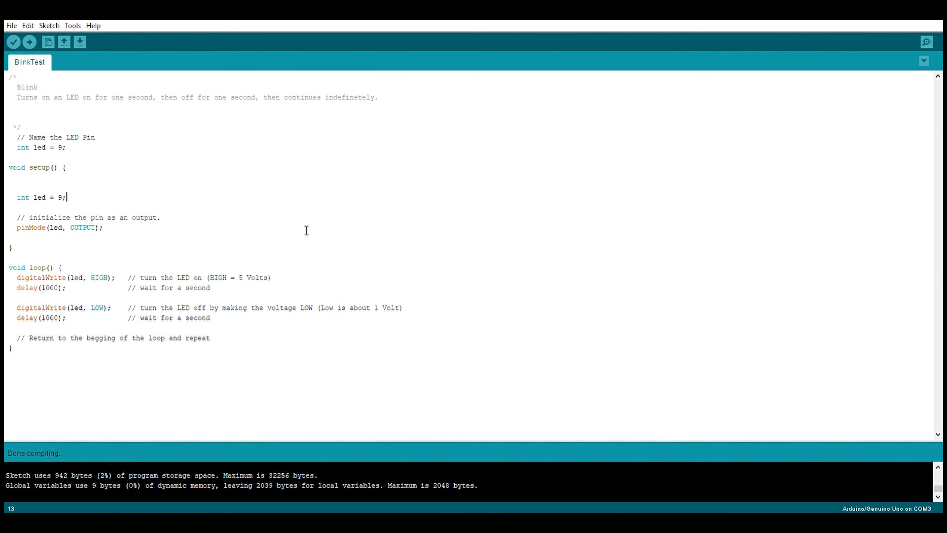
mouse_move(86, 80)
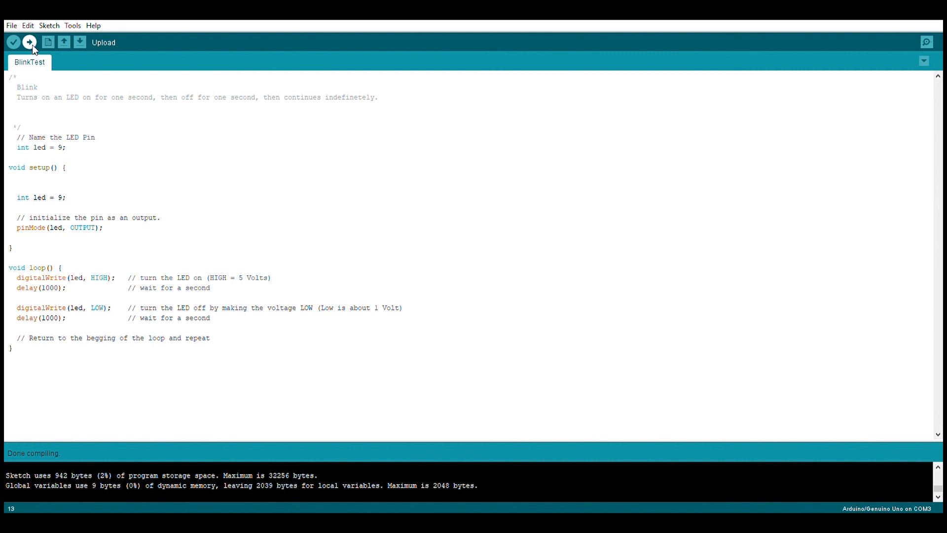
click(30, 41)
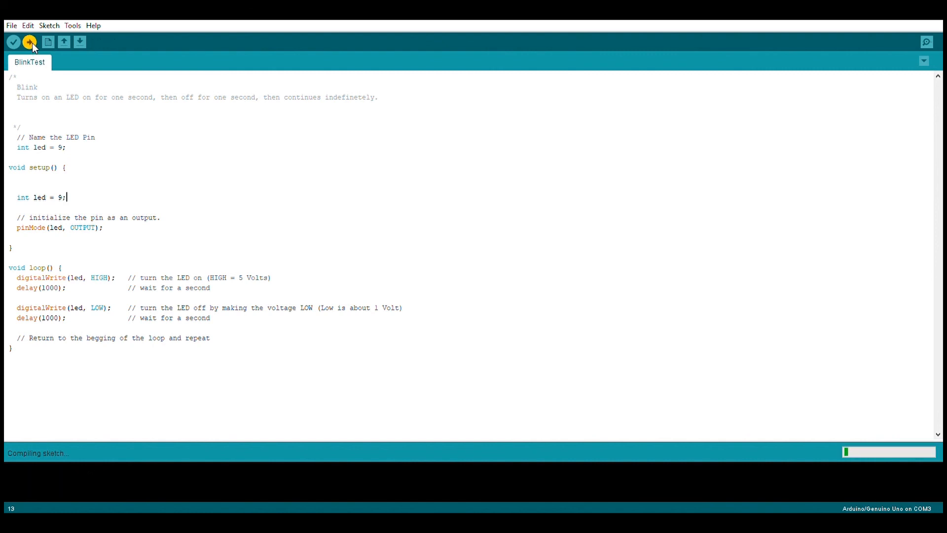